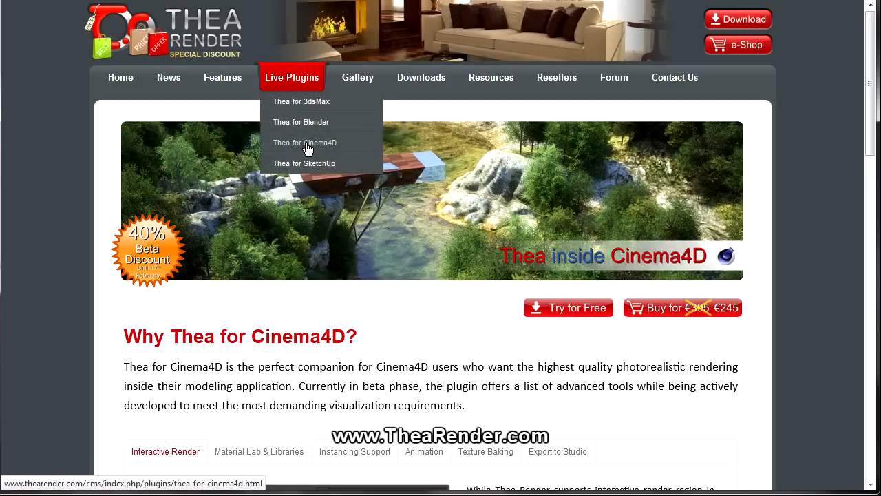
Browse down the Thea for Cinema4D page and go to the Overview tutorials page
scroll(down, 3)
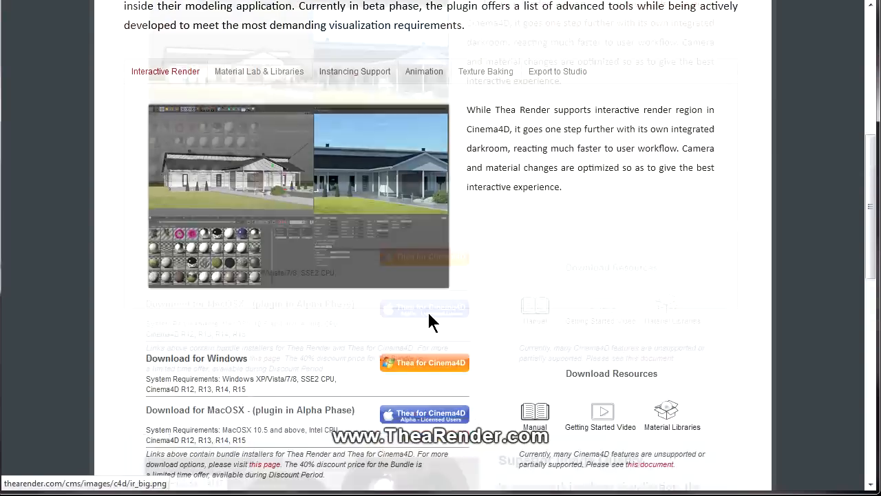
scroll(down, 3)
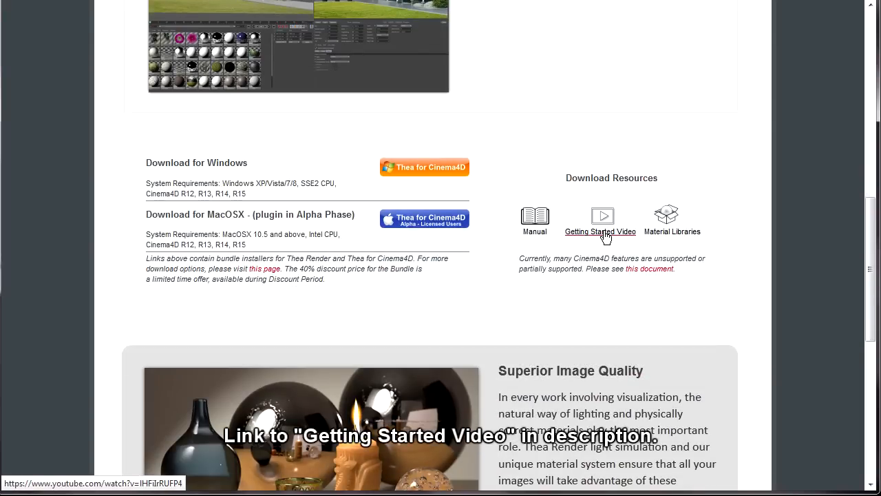
mouse_move(469, 185)
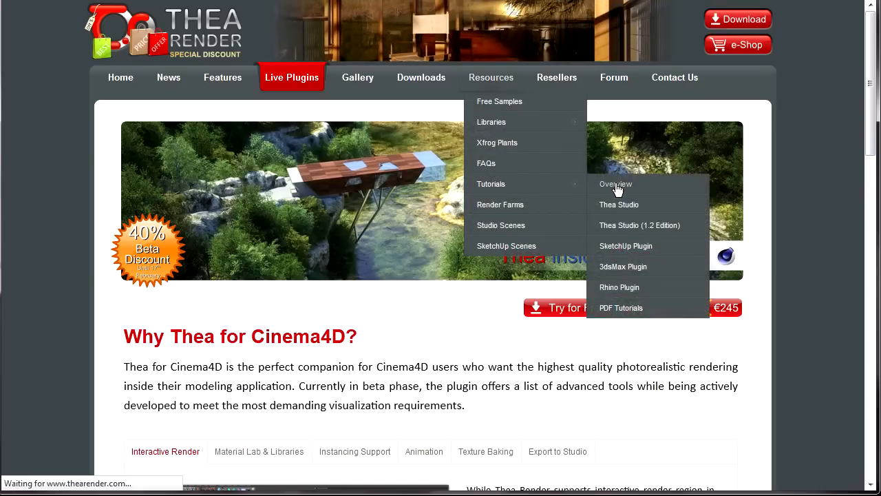
click(615, 185)
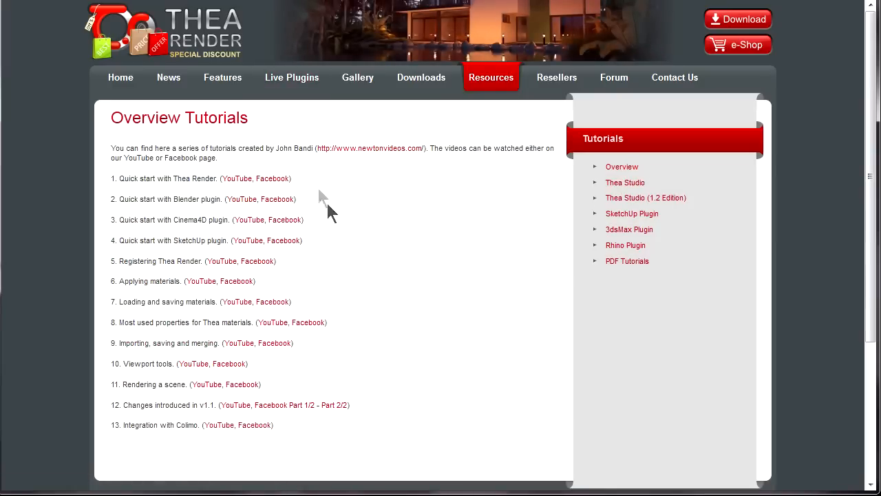
mouse_move(126, 351)
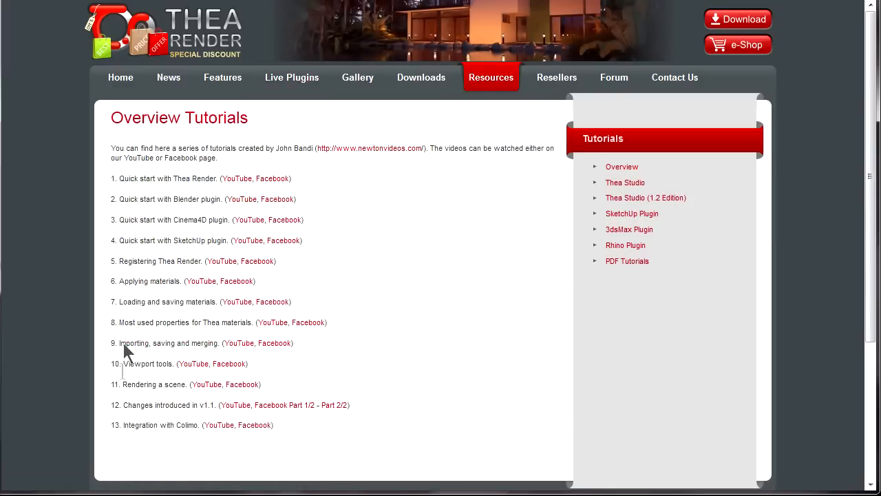
mouse_move(172, 227)
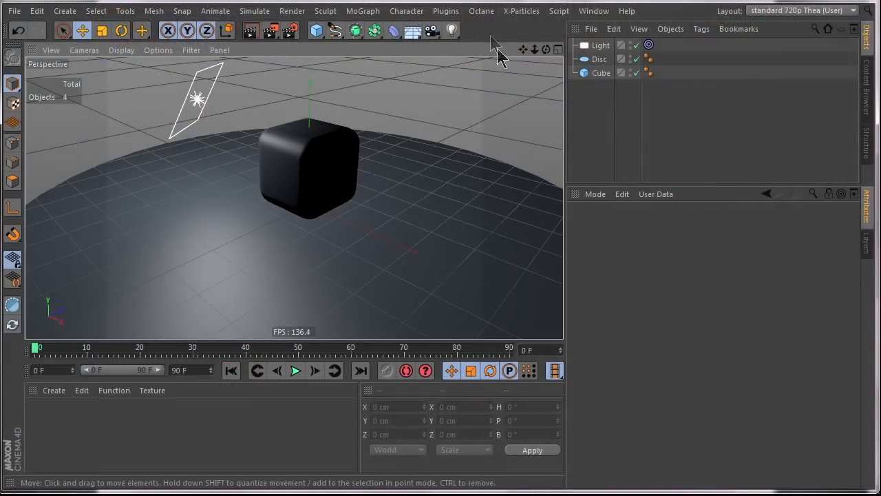
Show the Thea plugin's command palette from the top toolbar icon
click(446, 11)
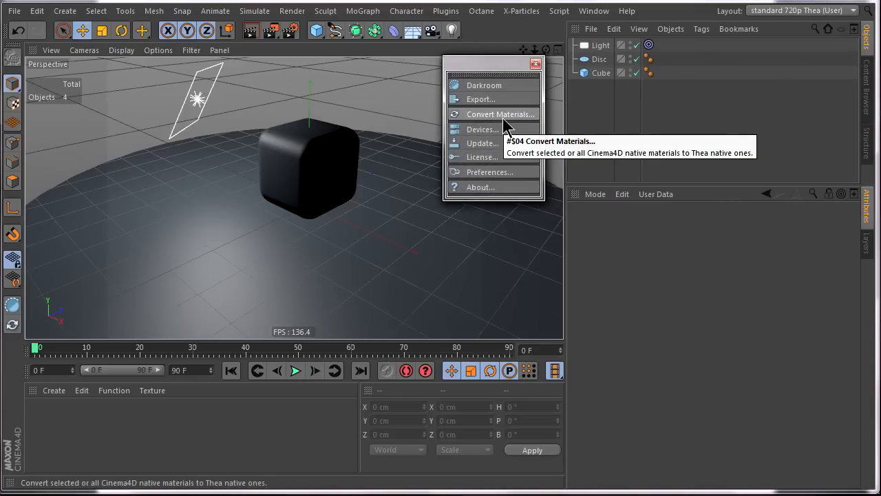
mouse_move(481, 130)
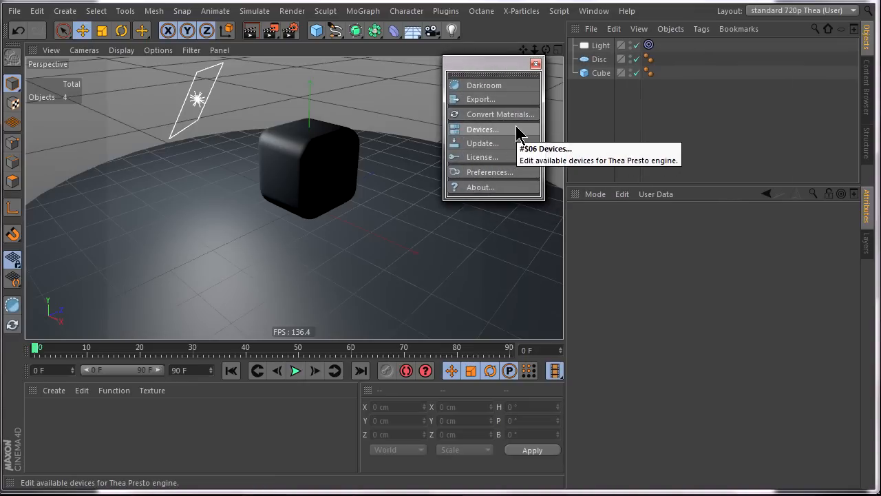
mouse_move(512, 149)
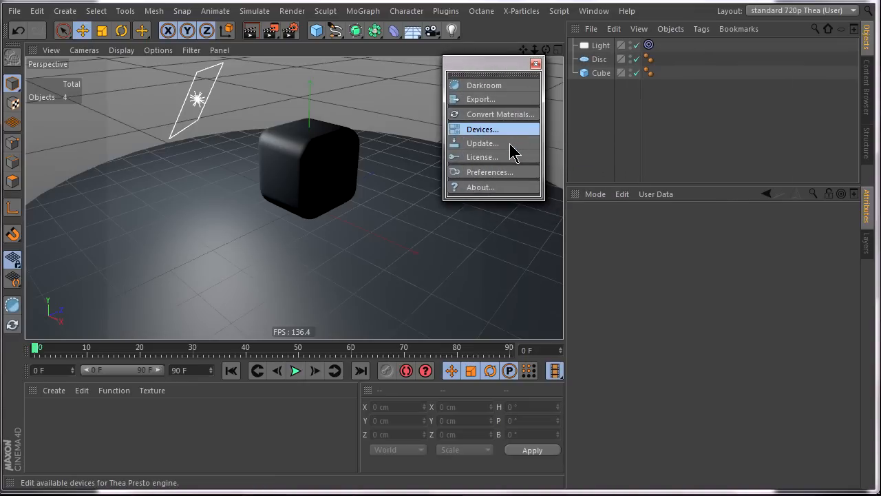
click(482, 129)
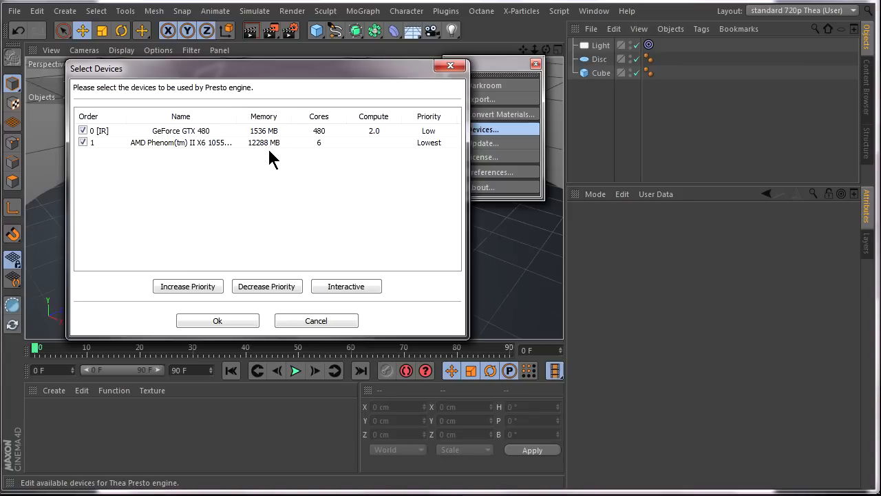
mouse_move(241, 146)
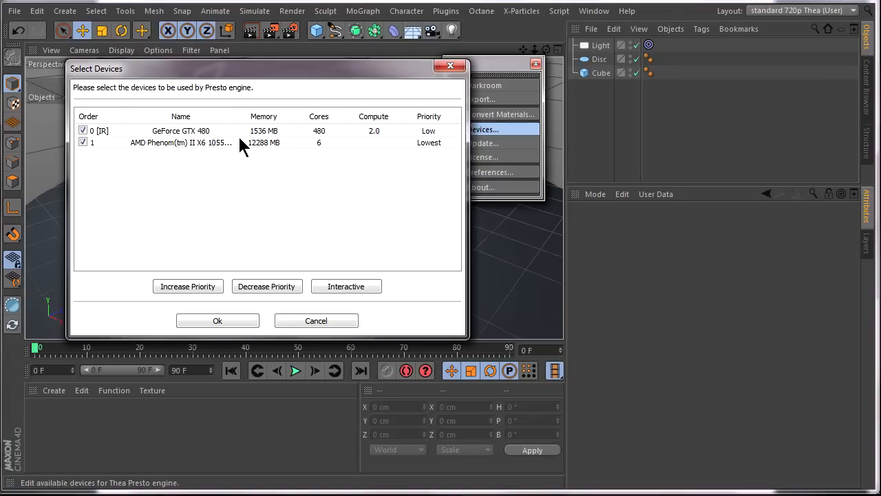
mouse_move(130, 141)
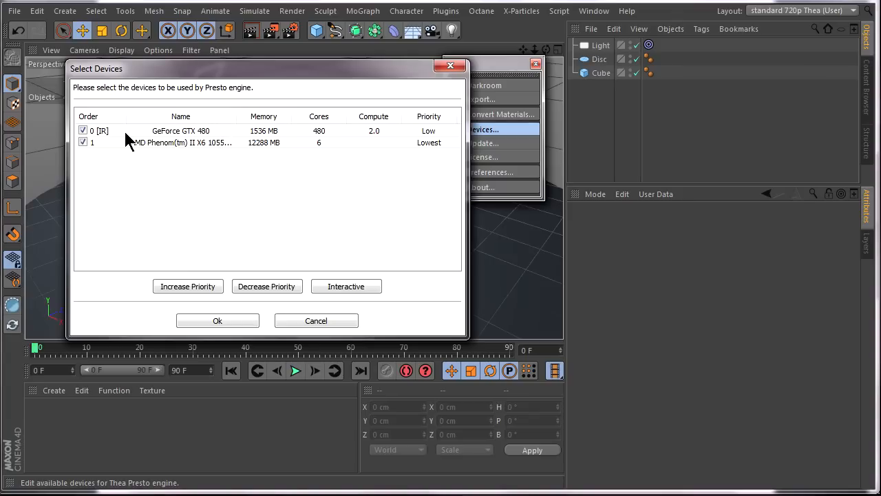
click(181, 131)
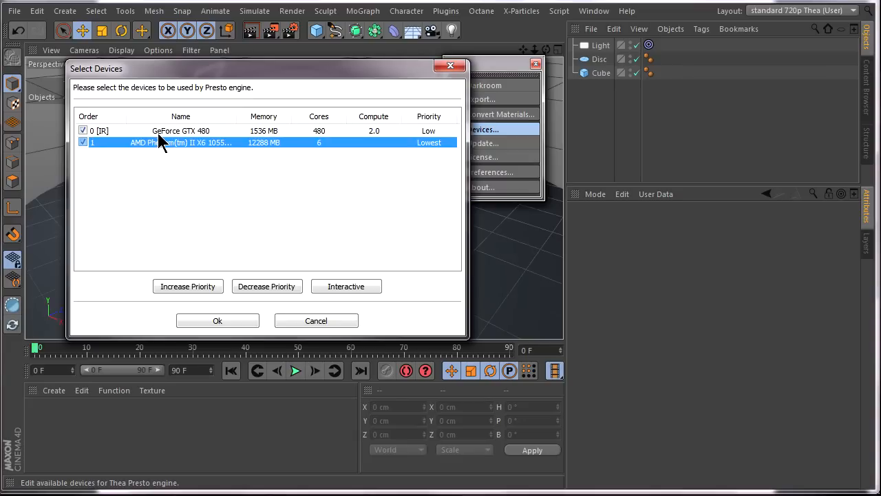
click(180, 131)
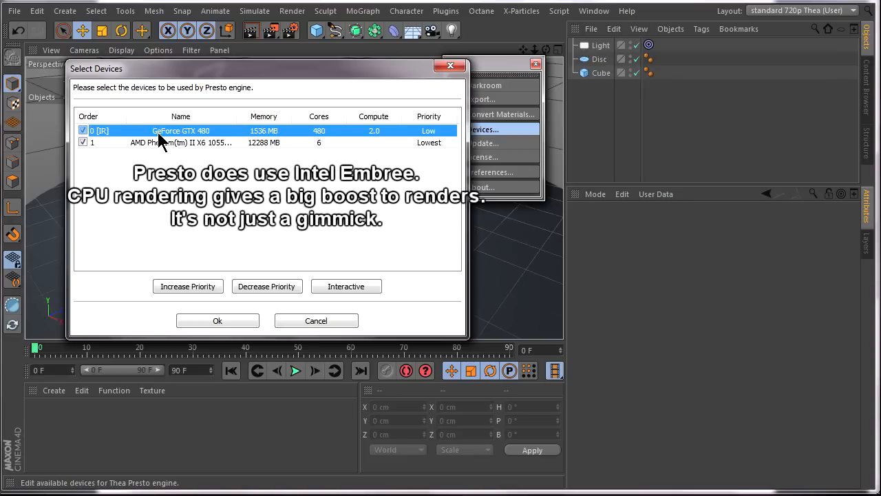
mouse_move(427, 149)
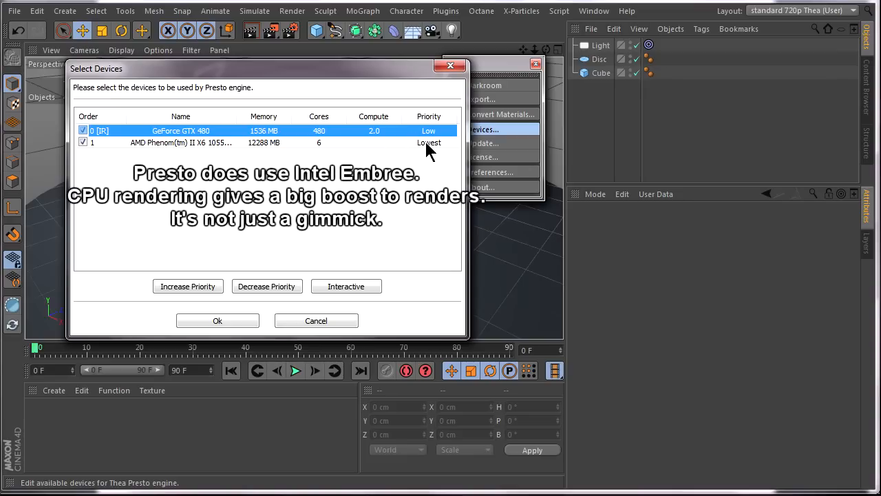
click(182, 142)
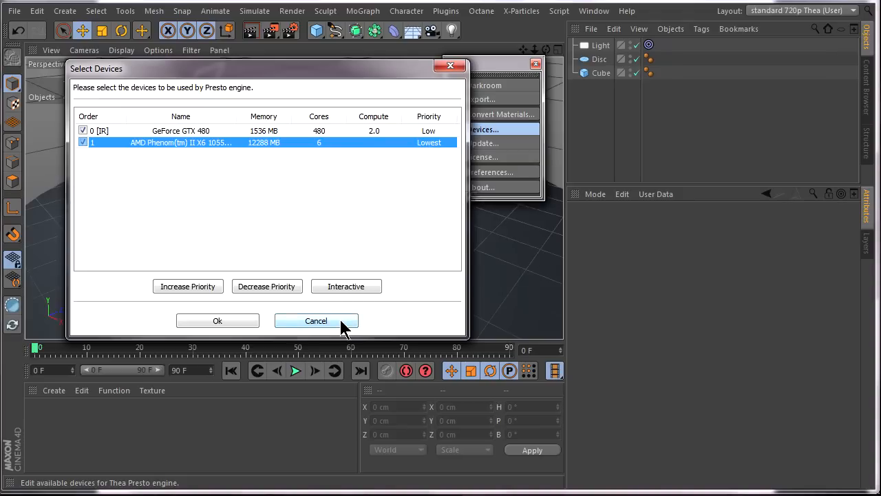
click(316, 319)
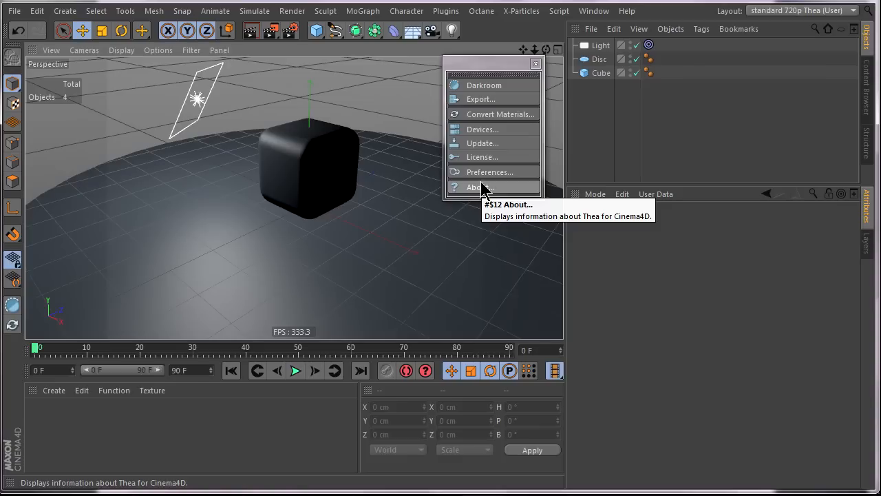
click(479, 188)
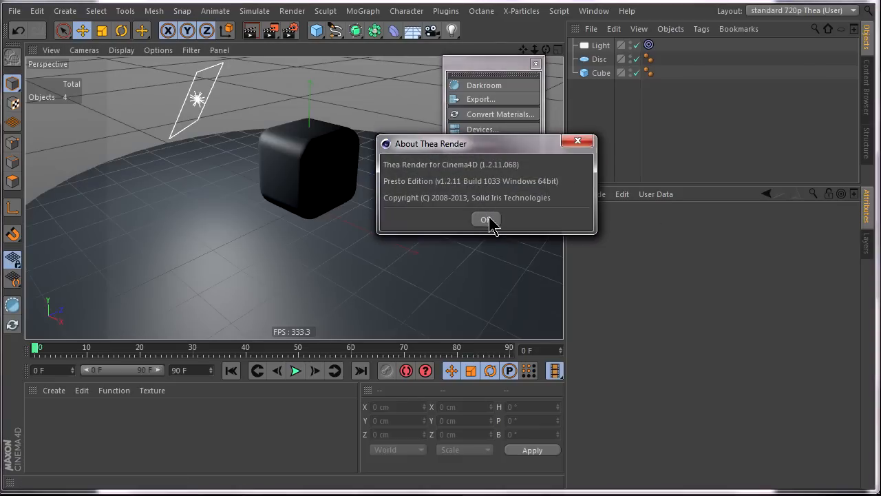
click(488, 219)
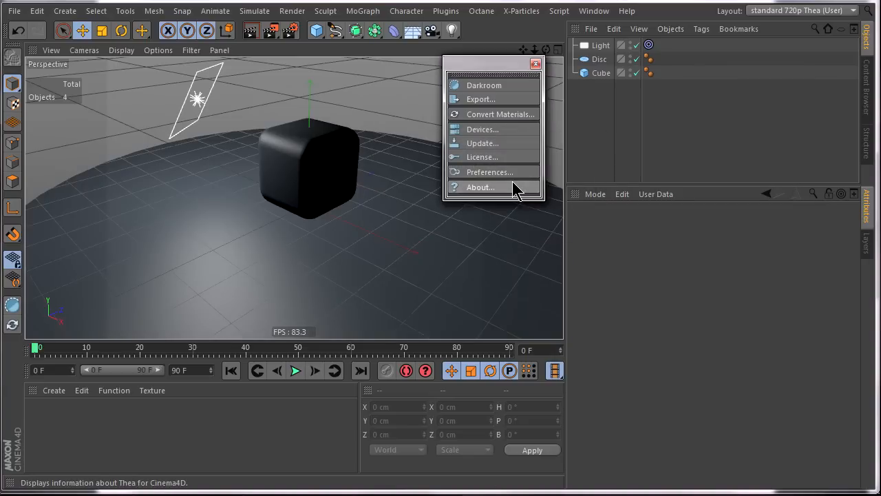
mouse_move(537, 65)
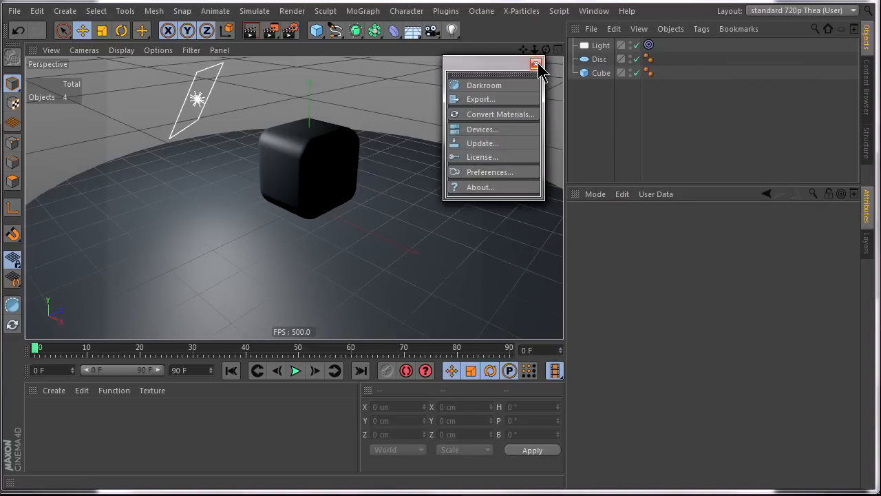
mouse_move(537, 65)
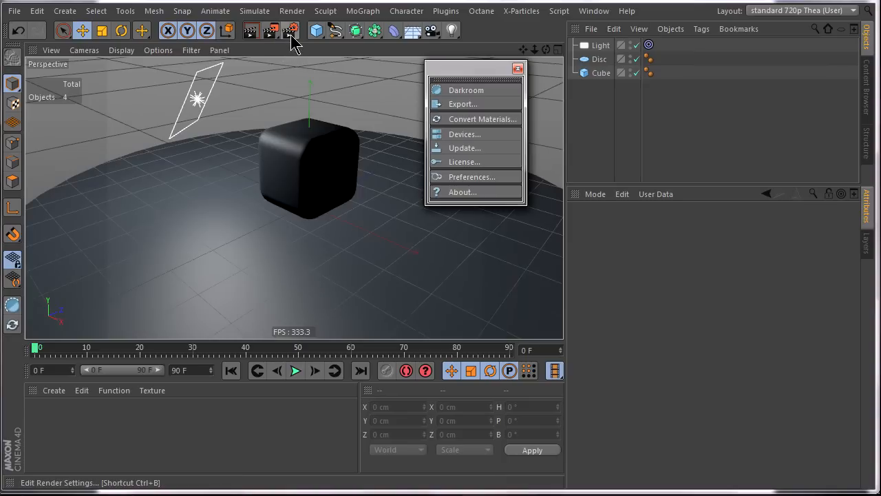
mouse_move(292, 30)
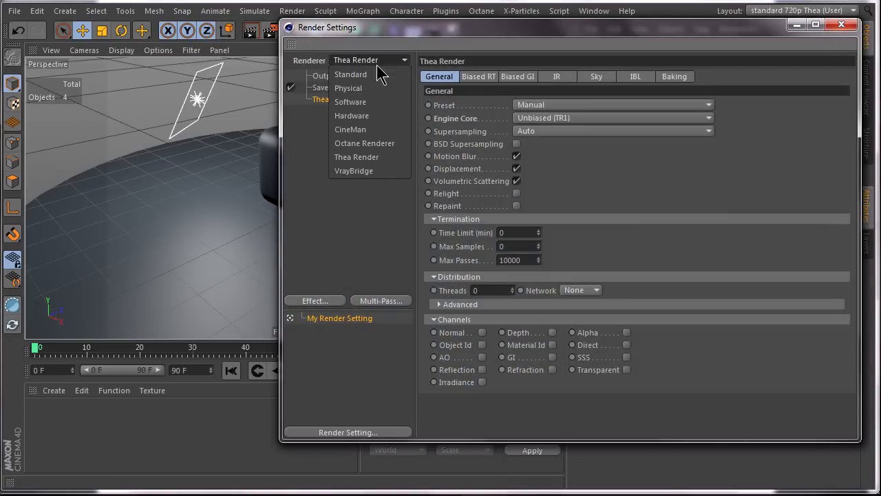
click(350, 74)
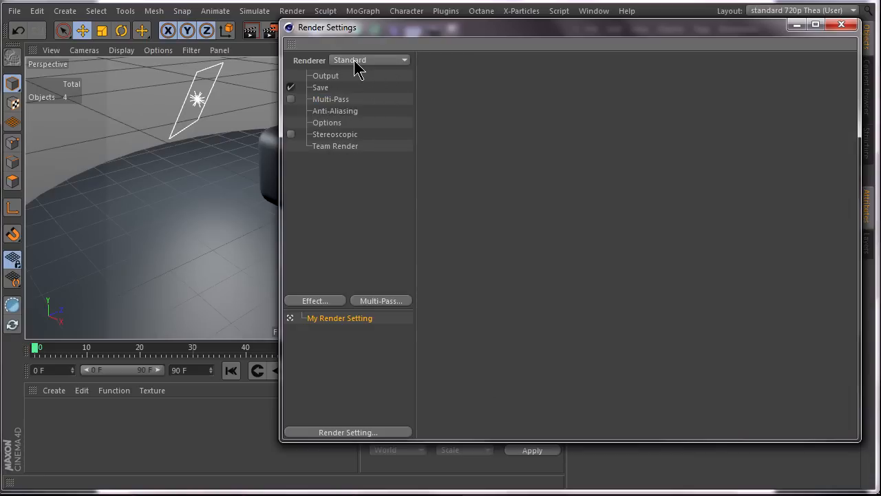
click(370, 61)
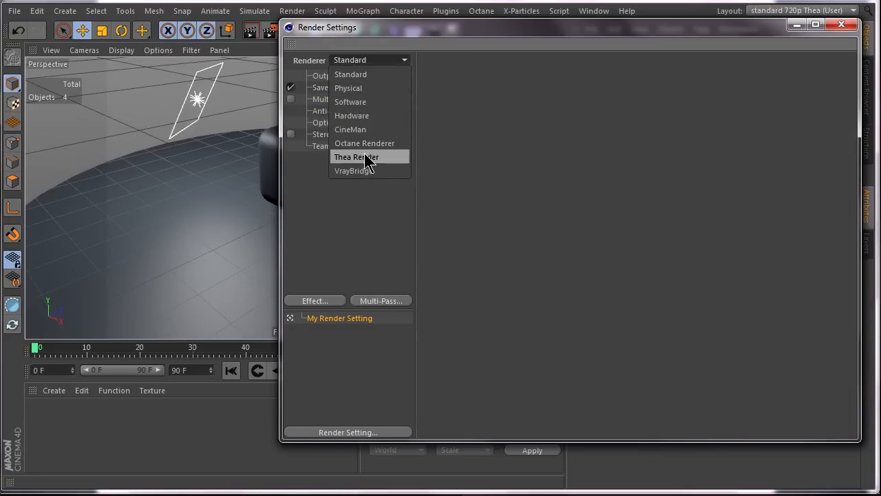
click(355, 157)
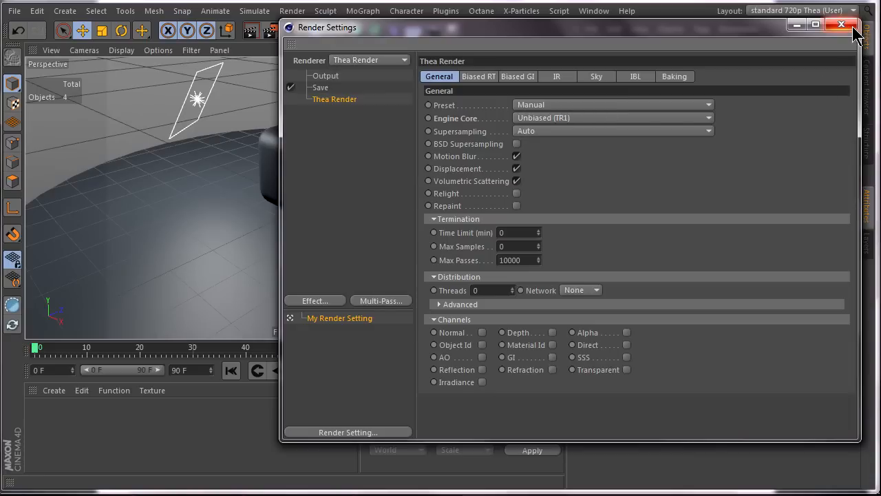
click(840, 25)
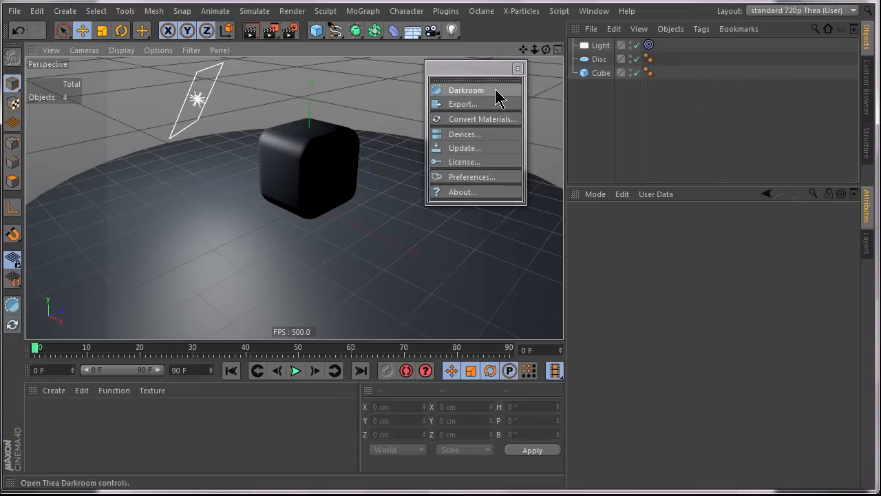
Start an interactive Thea Darkroom render of the scene with shutter speed 50
click(466, 91)
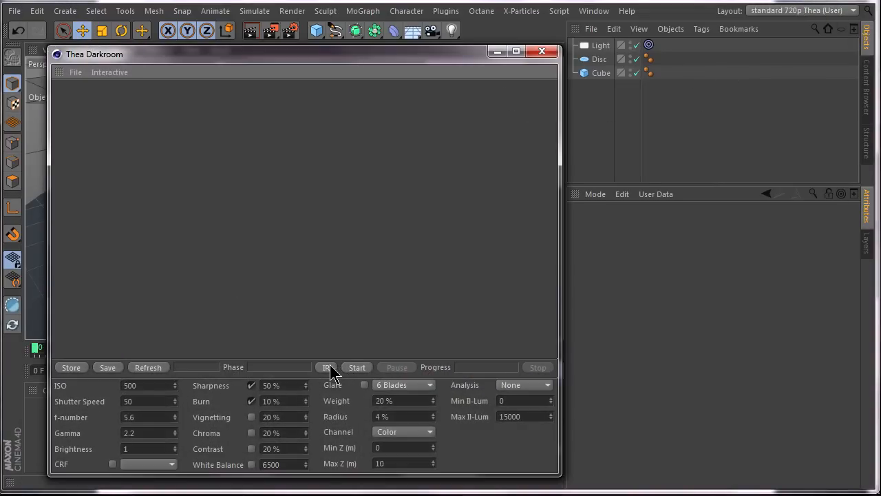
click(326, 366)
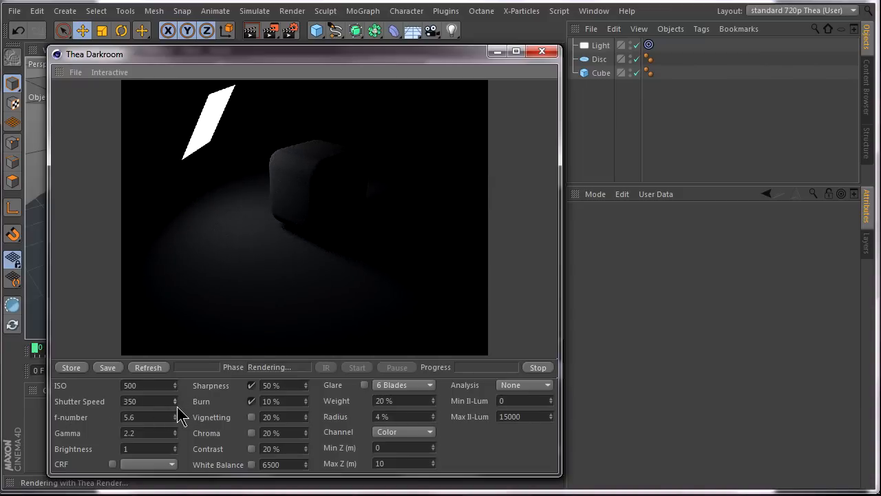
text(50)
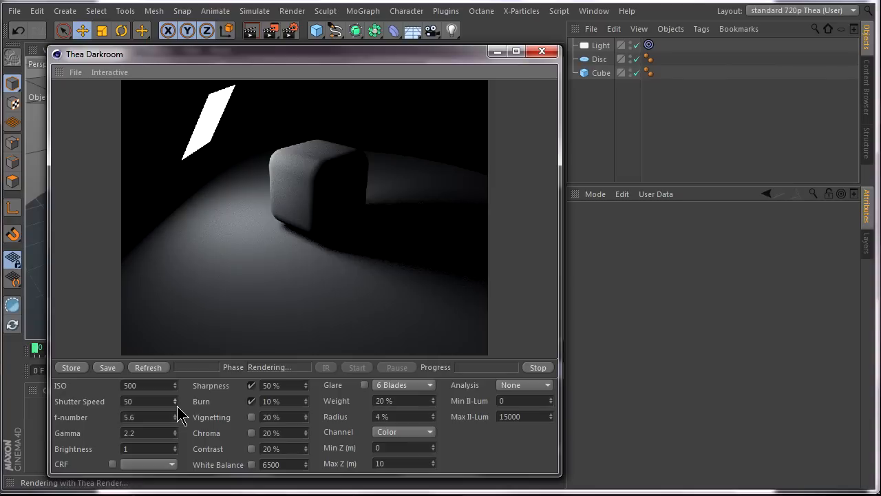
mouse_move(564, 295)
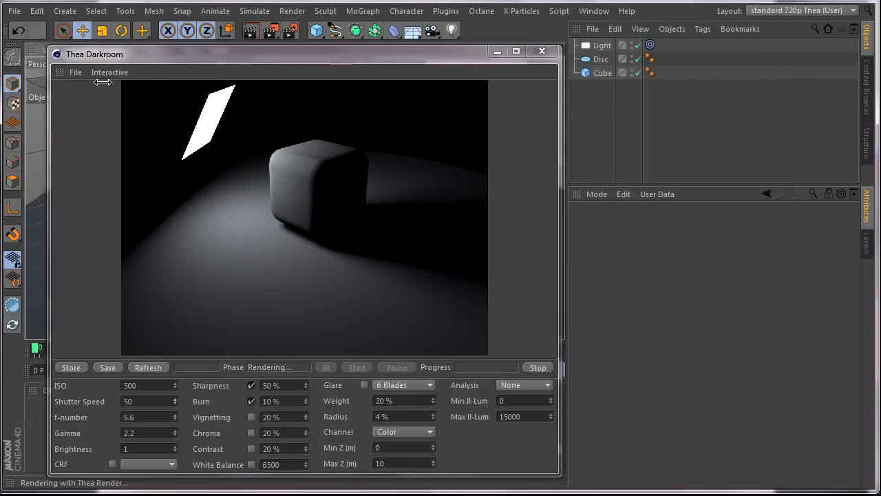
click(110, 71)
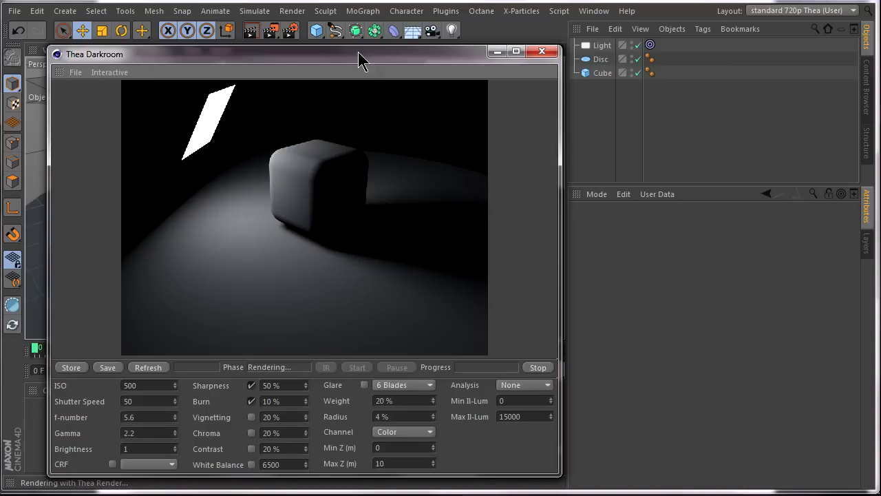
mouse_move(537, 366)
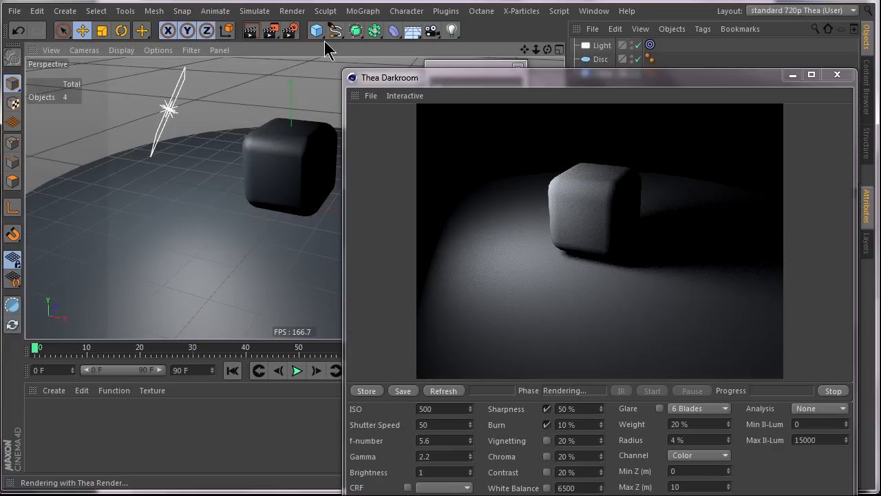
mouse_move(292, 31)
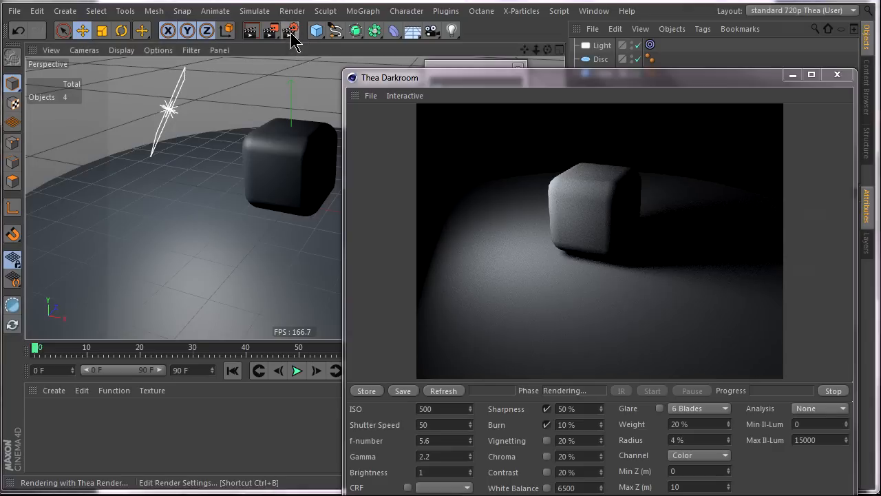
In Render Settings' Thea IR tab, set Diffuse Depth and Glossy Depth to 4
click(292, 30)
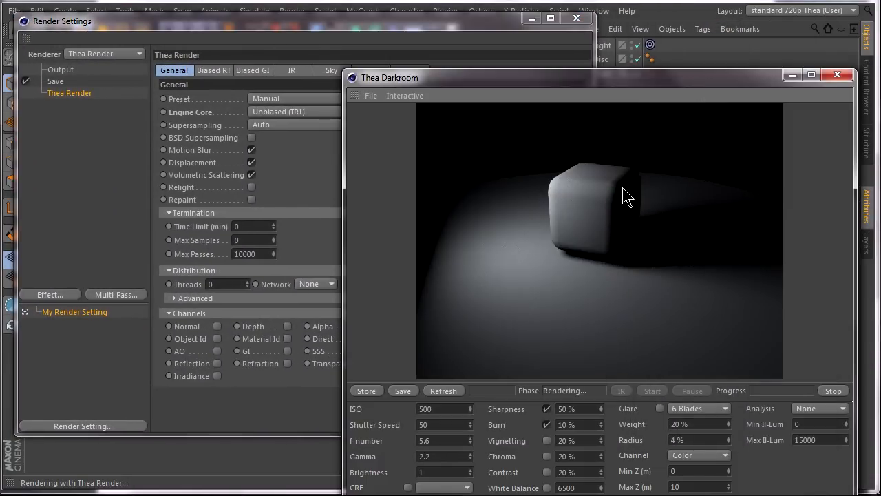
click(291, 69)
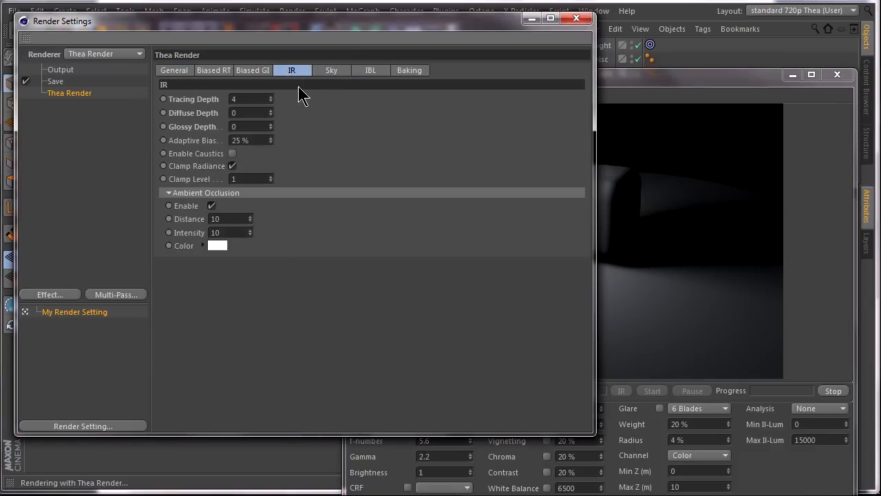
click(234, 113)
text(4)
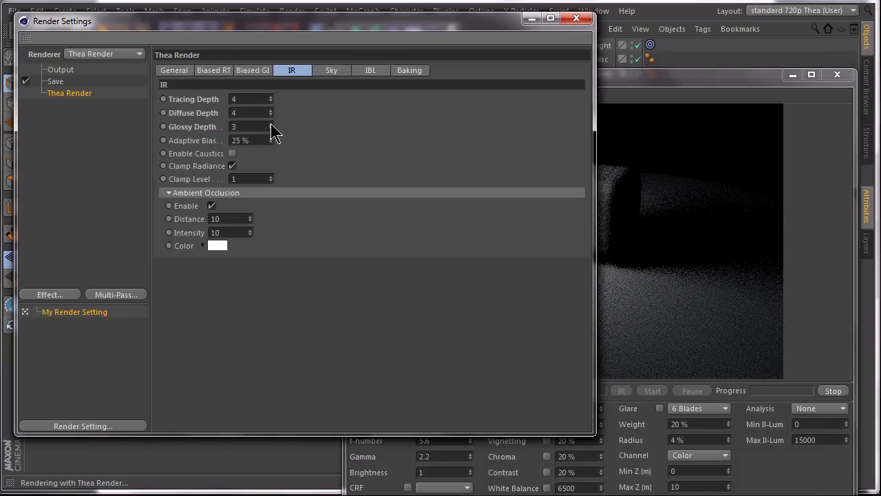
click(270, 124)
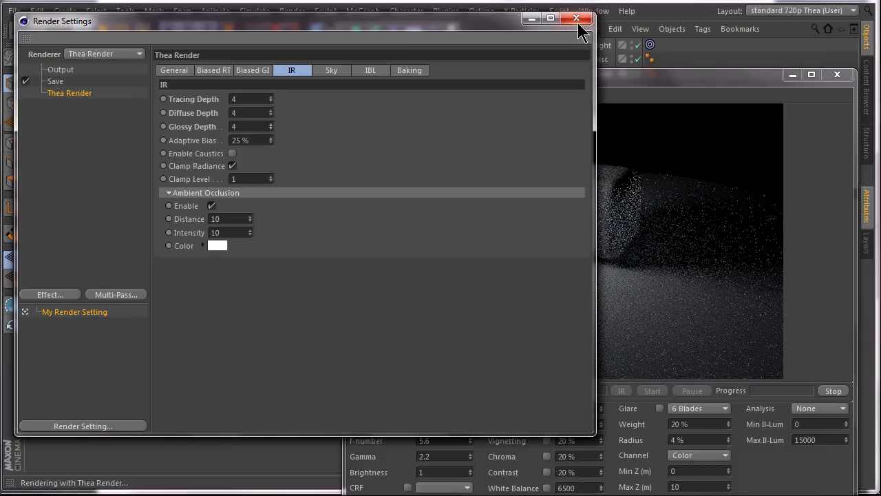
click(576, 18)
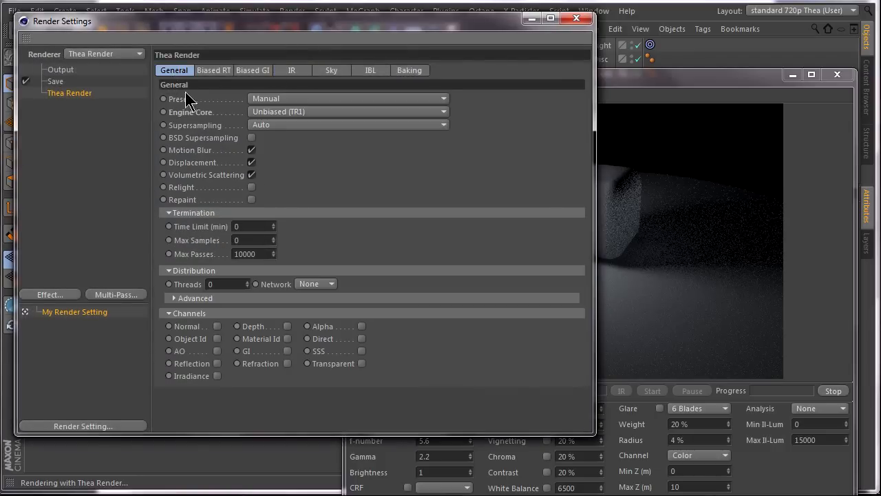
mouse_move(295, 116)
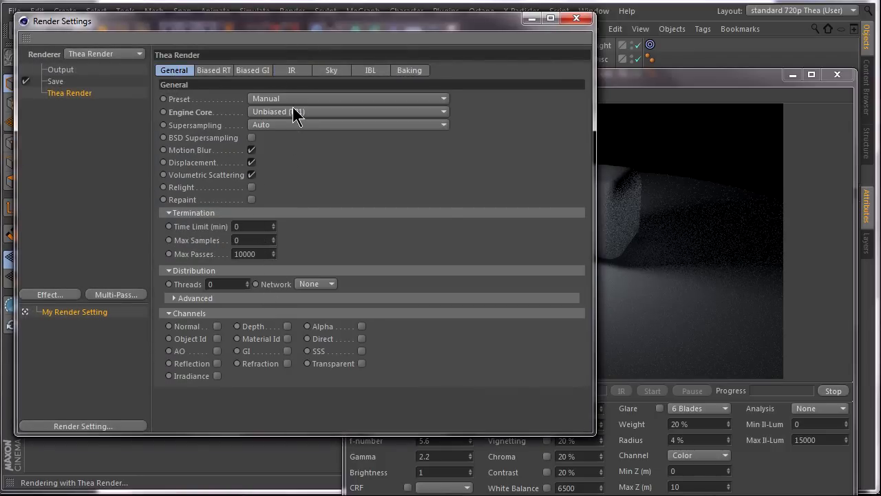
Set Thea to render with Presto (MC) engine on GPU only at Lower priority
click(347, 112)
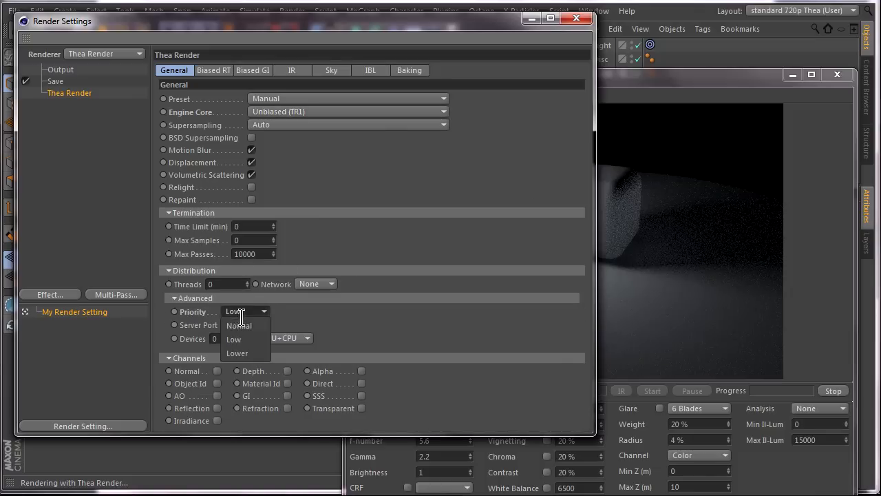
click(306, 337)
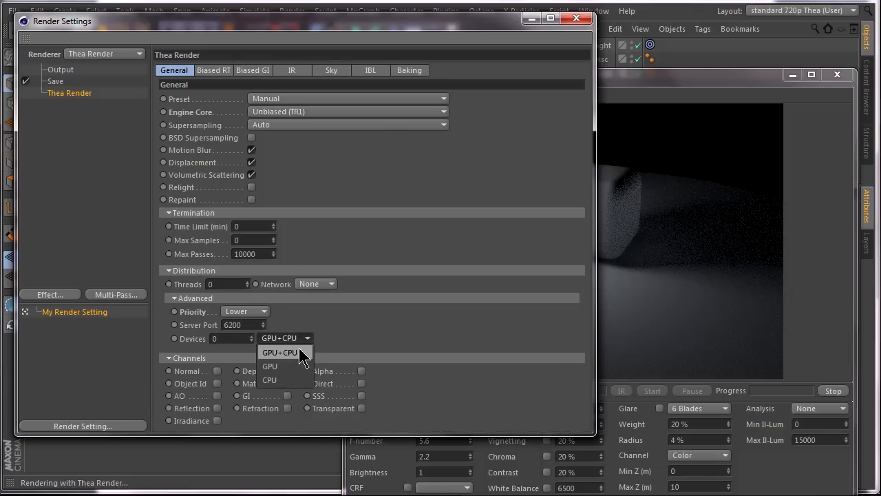
click(269, 367)
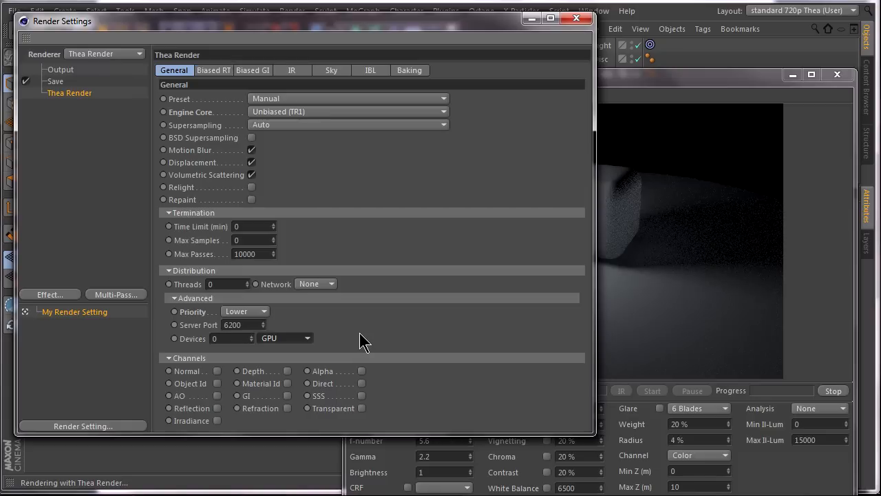
click(347, 111)
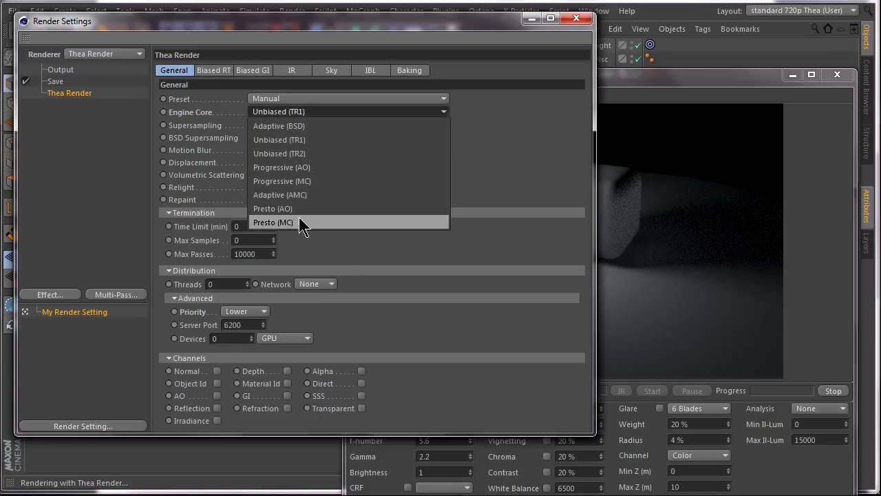
click(273, 221)
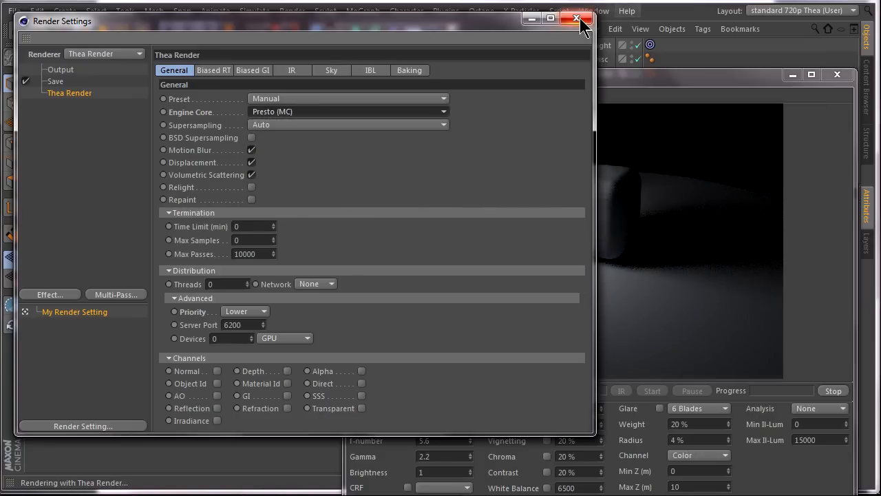
click(577, 18)
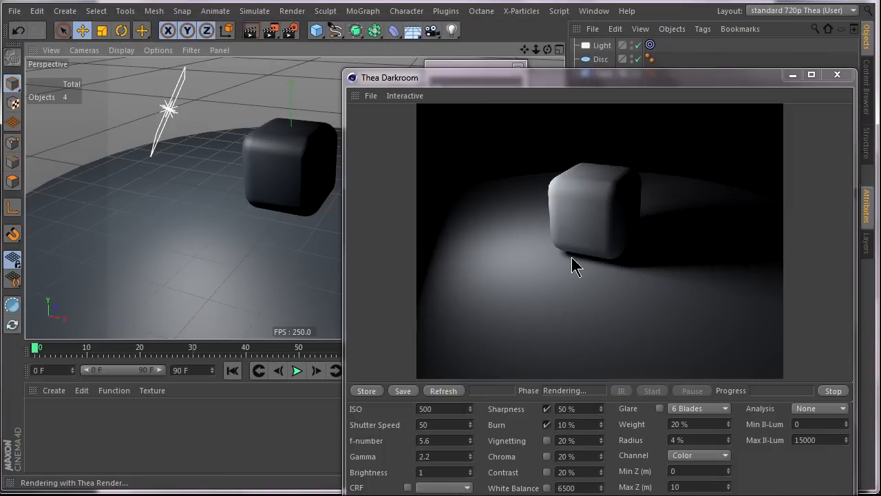
mouse_move(556, 267)
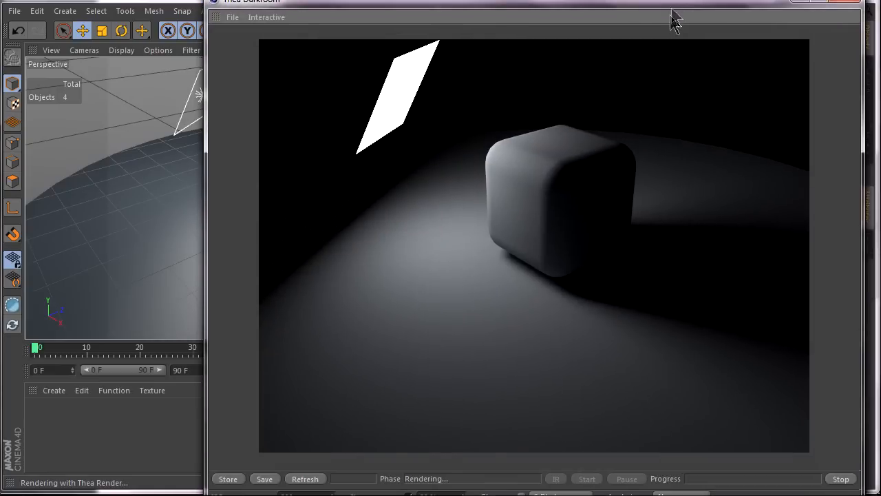
mouse_move(770, 388)
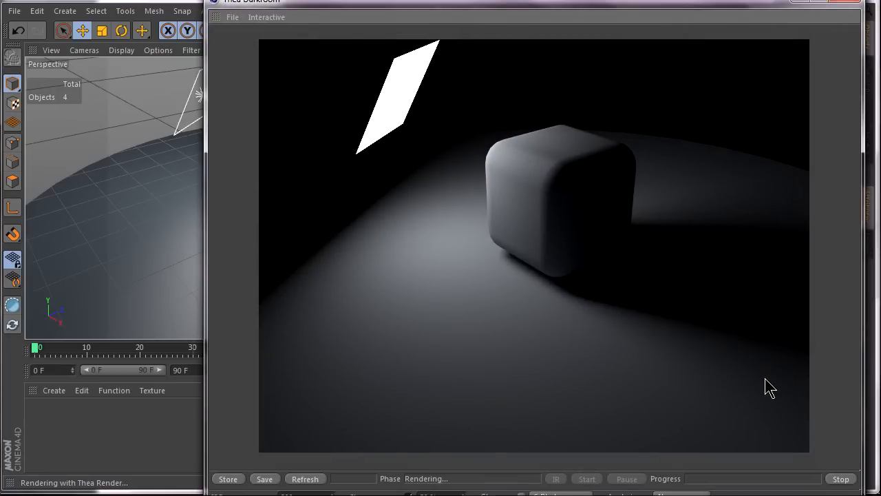
mouse_move(845, 482)
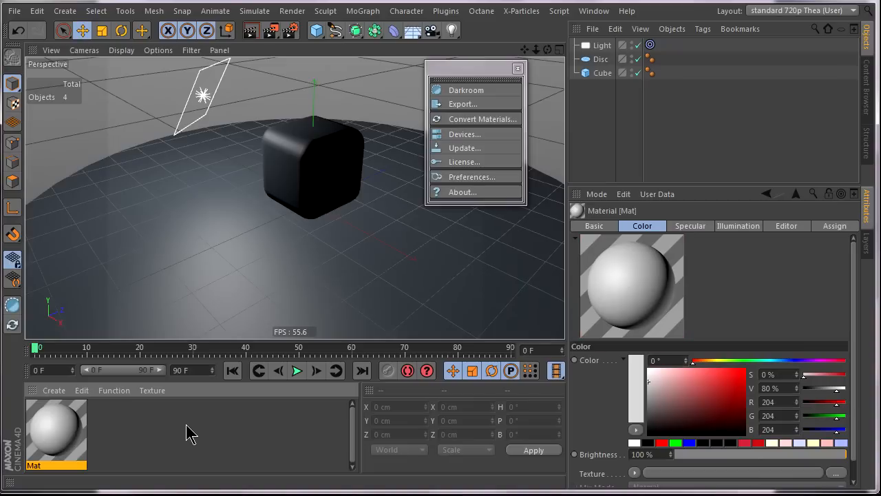
mouse_move(658, 110)
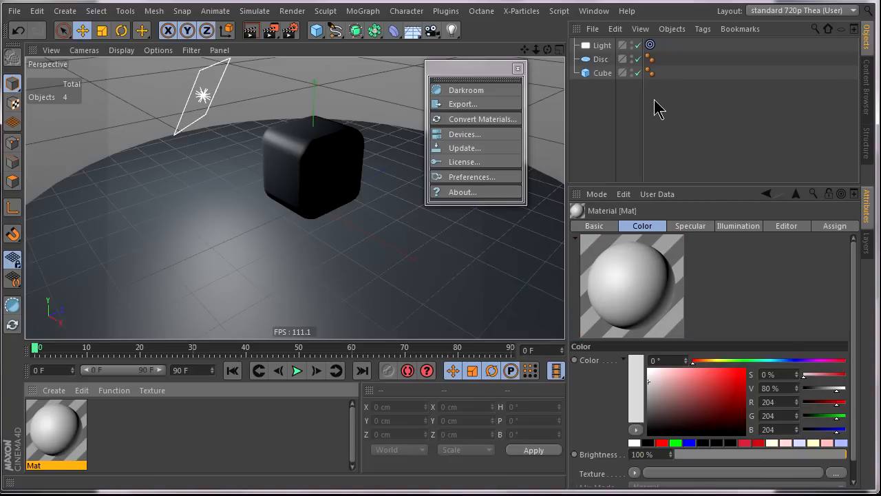
Create a new Thea Material and set its Preview Room to Unbiased
click(446, 11)
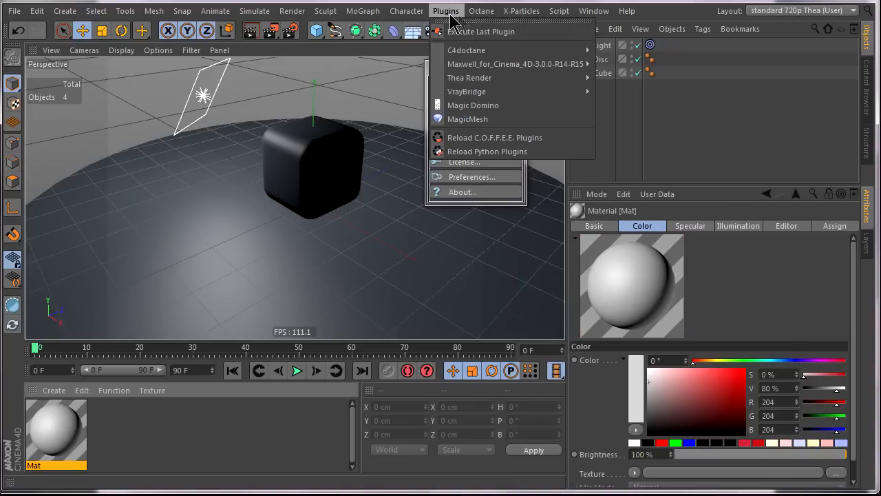
mouse_move(470, 78)
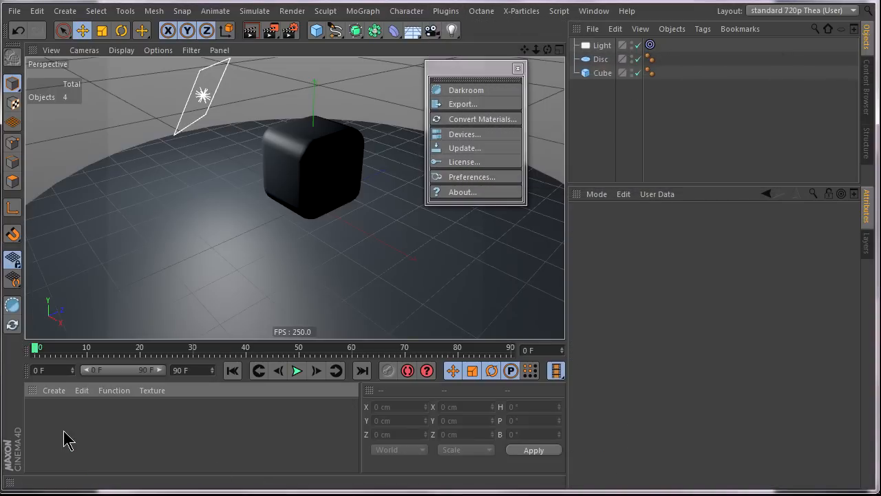
mouse_move(66, 416)
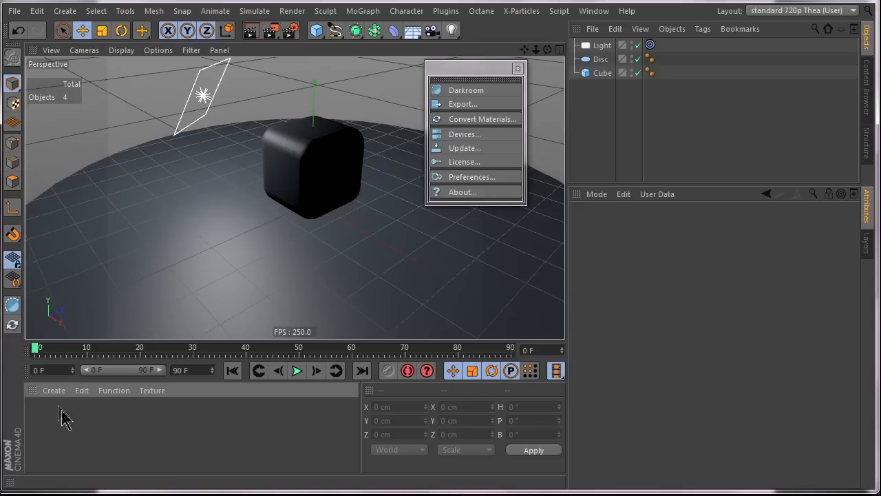
click(53, 390)
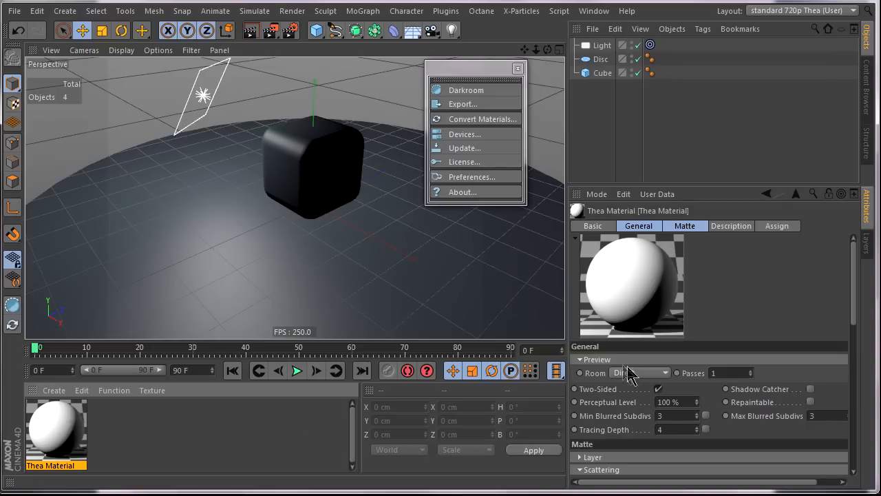
click(639, 372)
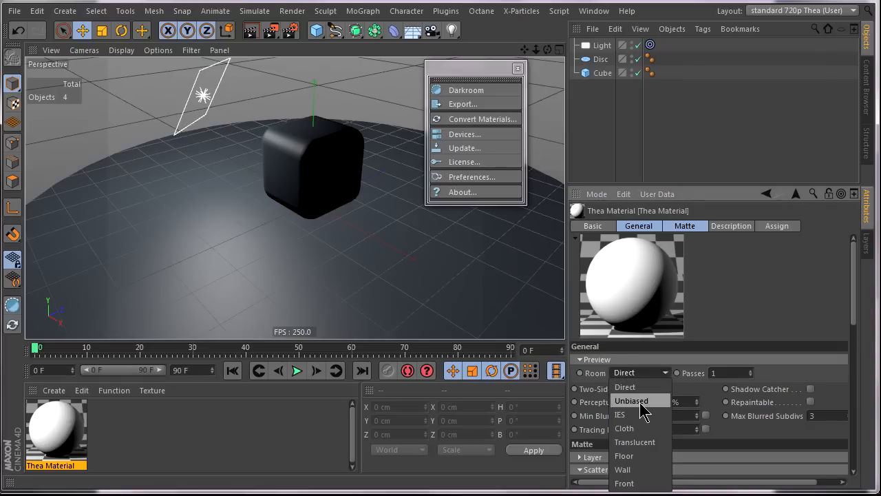
click(630, 401)
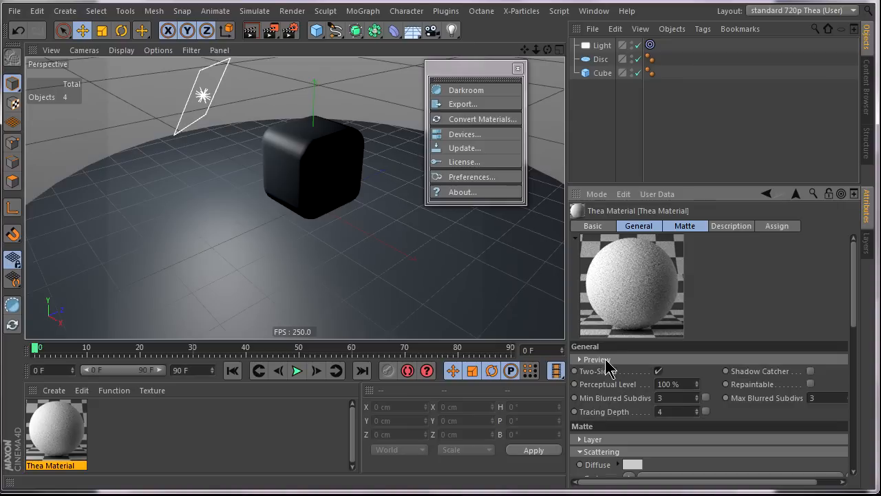
Review the material's Matte scattering settings
click(685, 226)
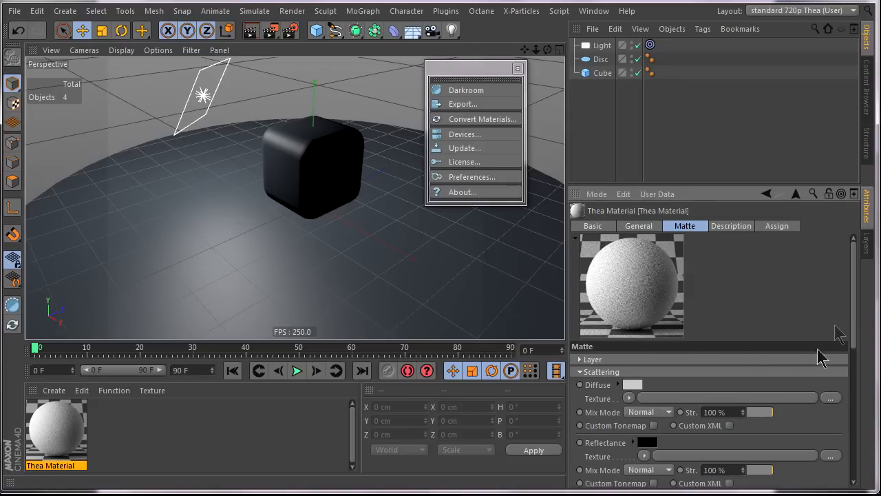
scroll(down, 3)
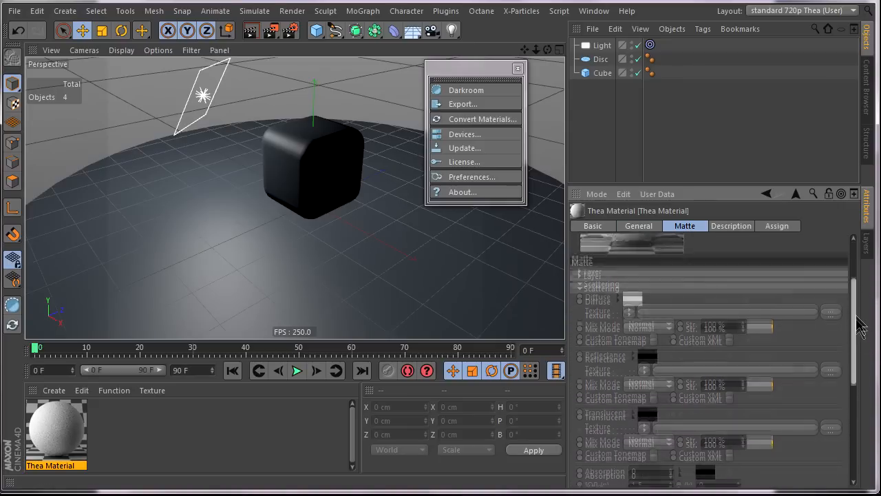
scroll(down, 3)
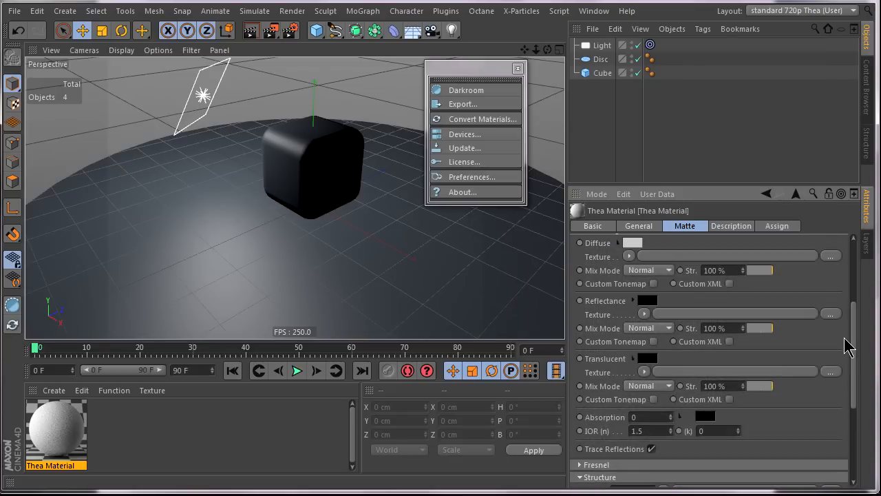
mouse_move(97, 449)
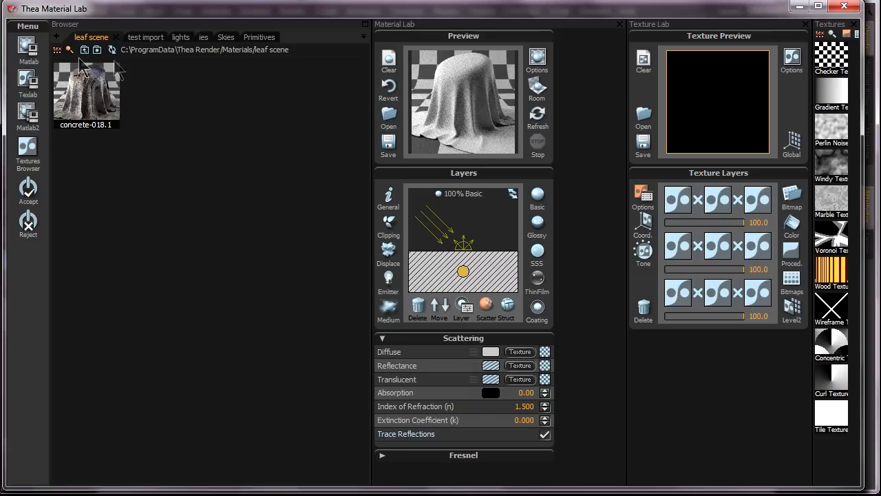
Browse to the Floors and Tiles library and load Ceramic Tiles Green
click(112, 50)
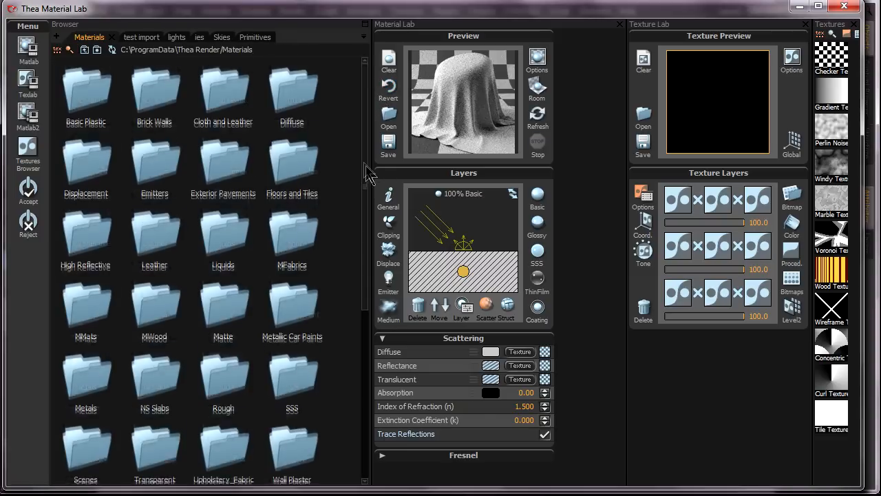
scroll(down, 3)
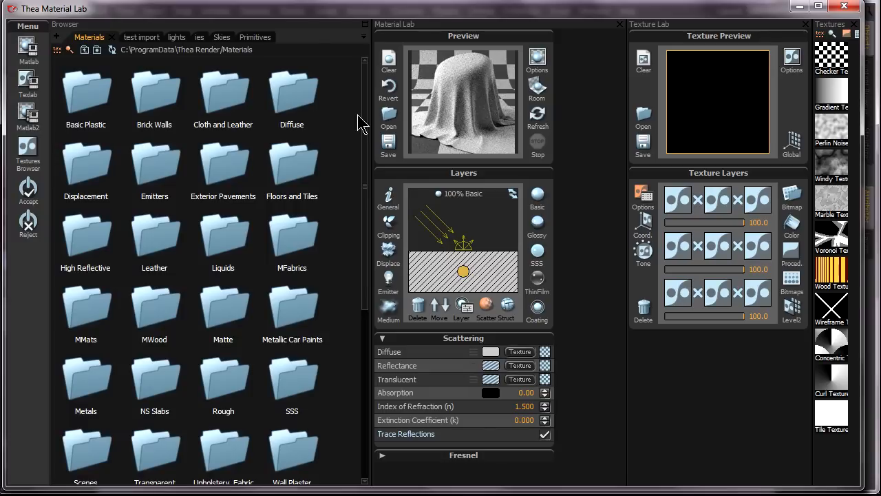
mouse_move(309, 179)
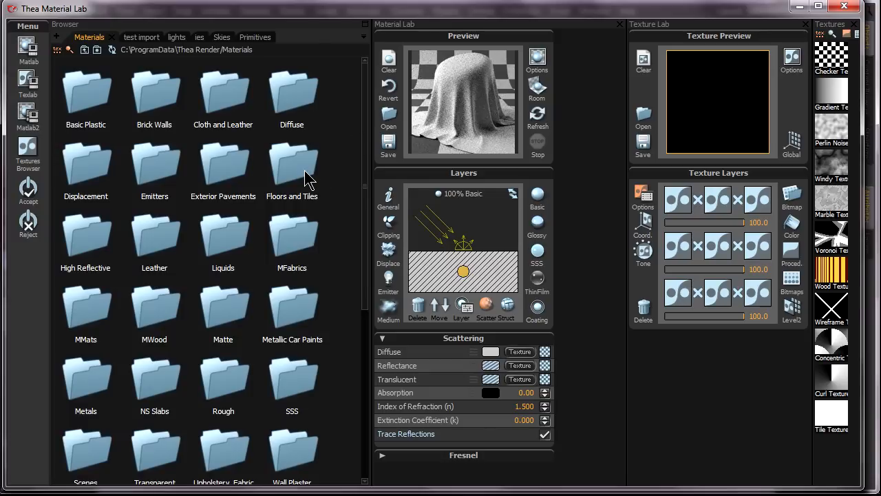
double_click(292, 166)
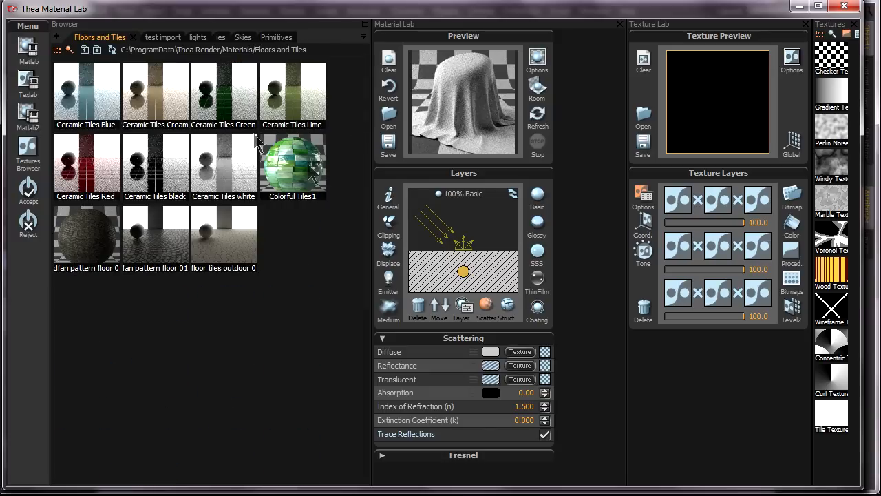
click(223, 91)
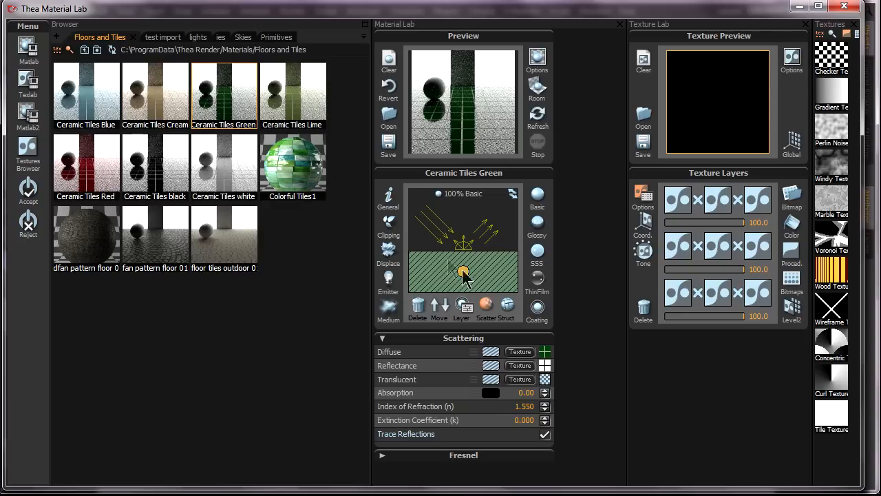
mouse_move(512, 267)
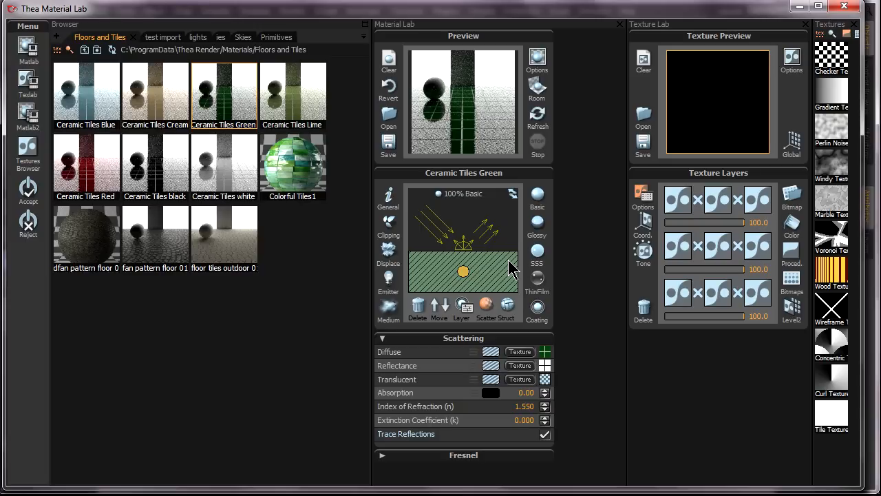
mouse_move(537, 310)
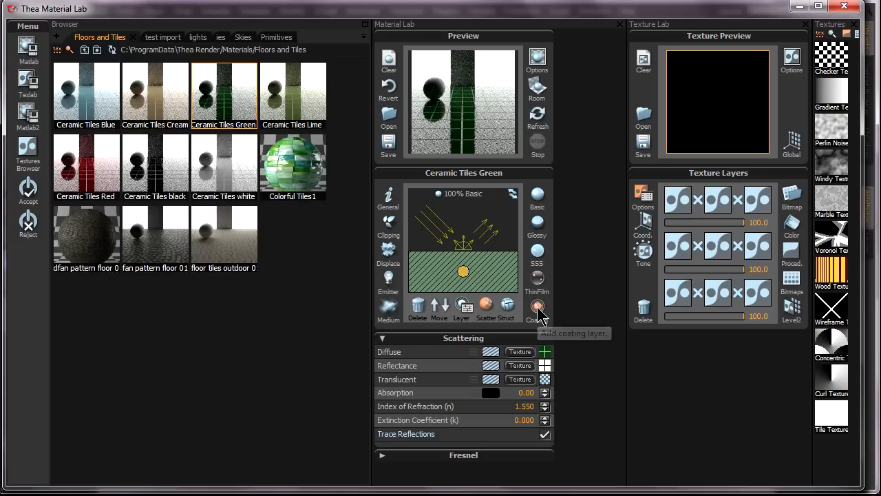
Load Ceramic Tiles Lime instead and view its Basic layer weight
click(537, 309)
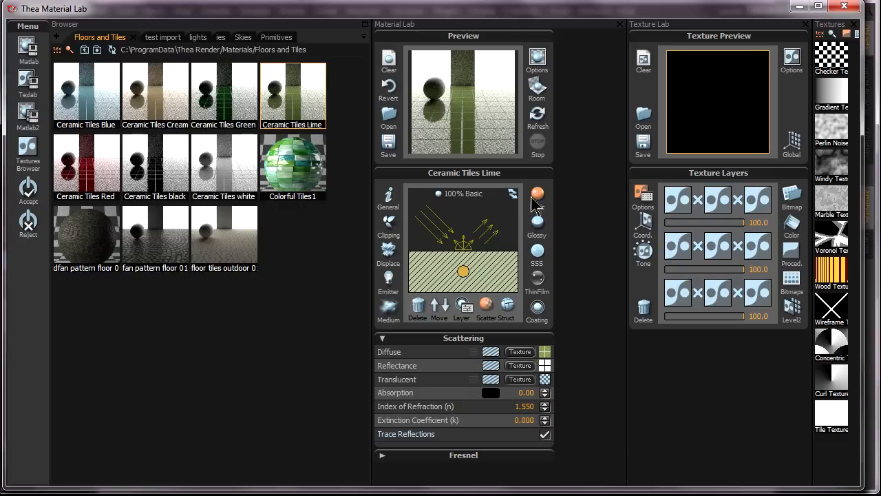
click(537, 192)
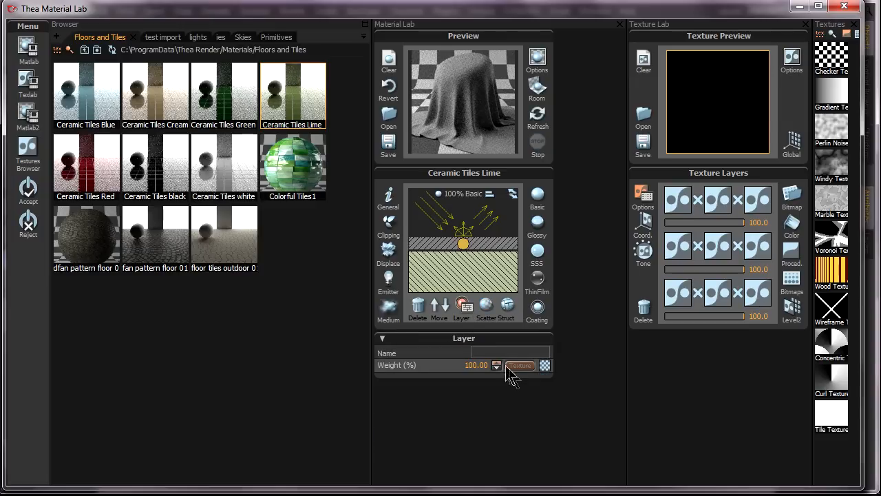
mouse_move(554, 369)
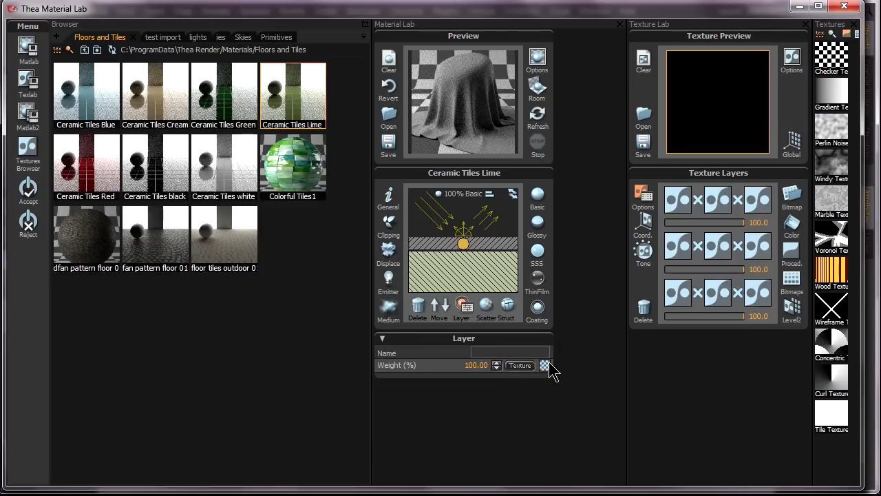
mouse_move(503, 250)
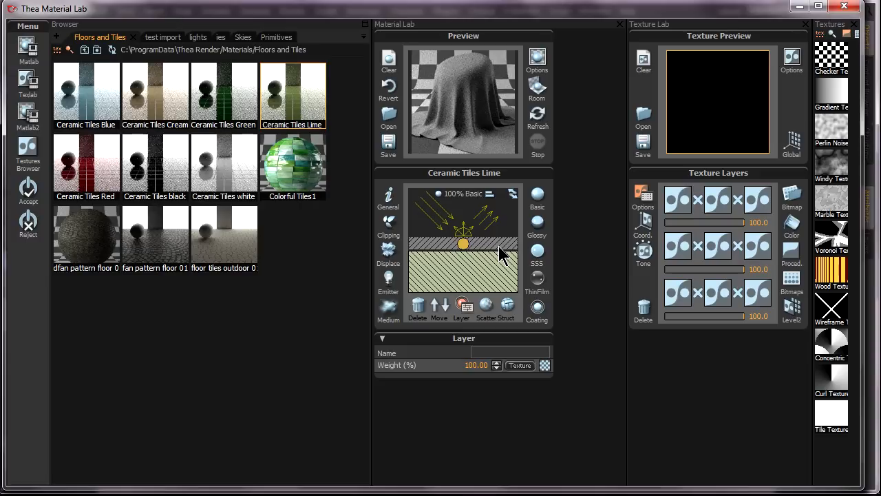
mouse_move(487, 285)
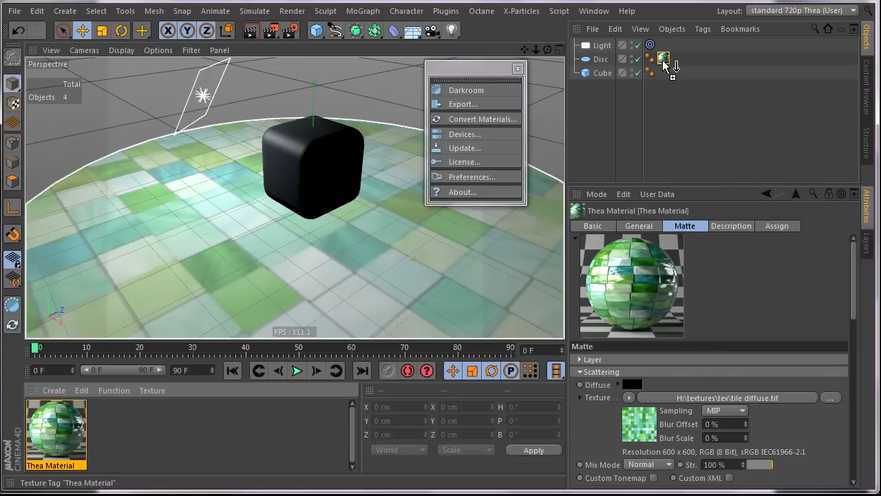
mouse_move(664, 58)
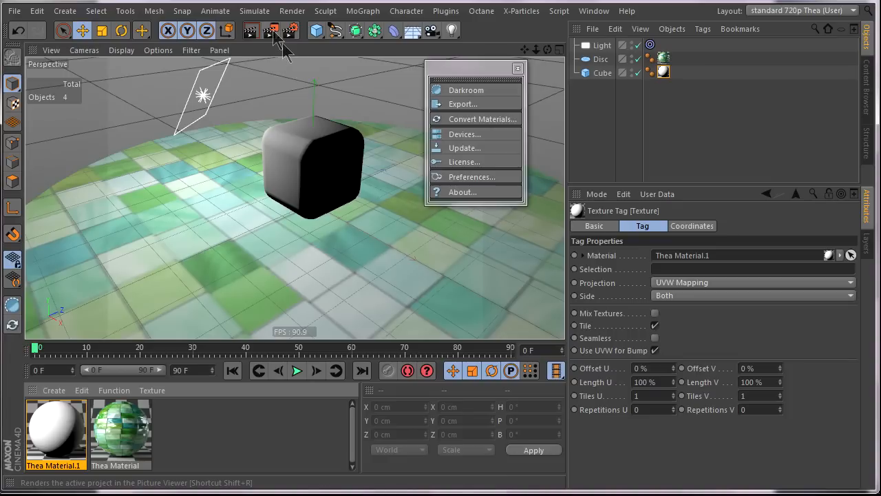
mouse_move(273, 30)
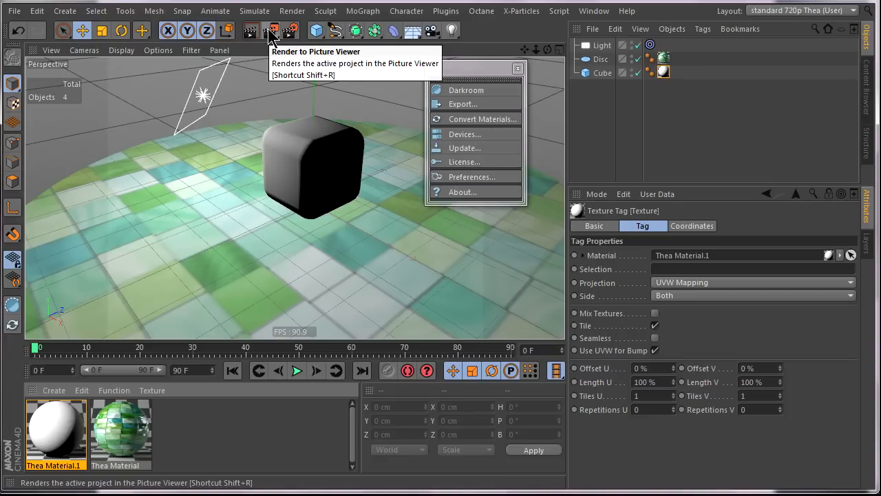
Start an Interactive Render Region in the viewport and close the Thea commands window
click(273, 30)
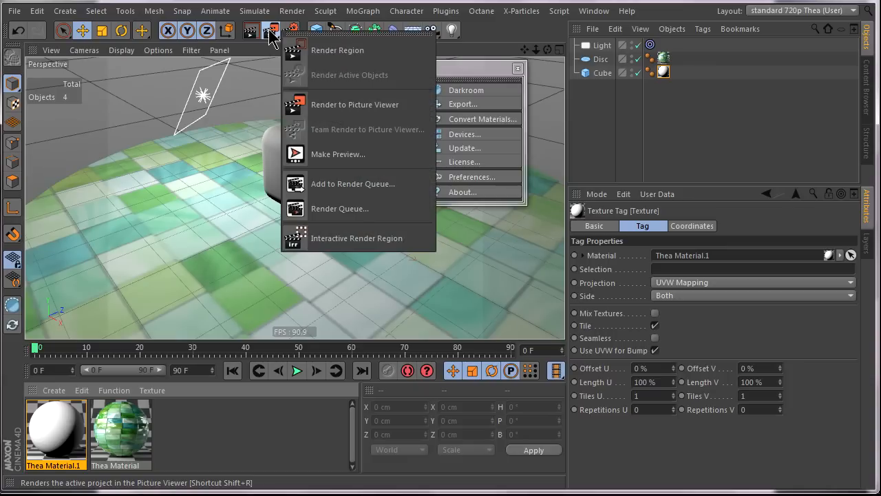
mouse_move(330, 243)
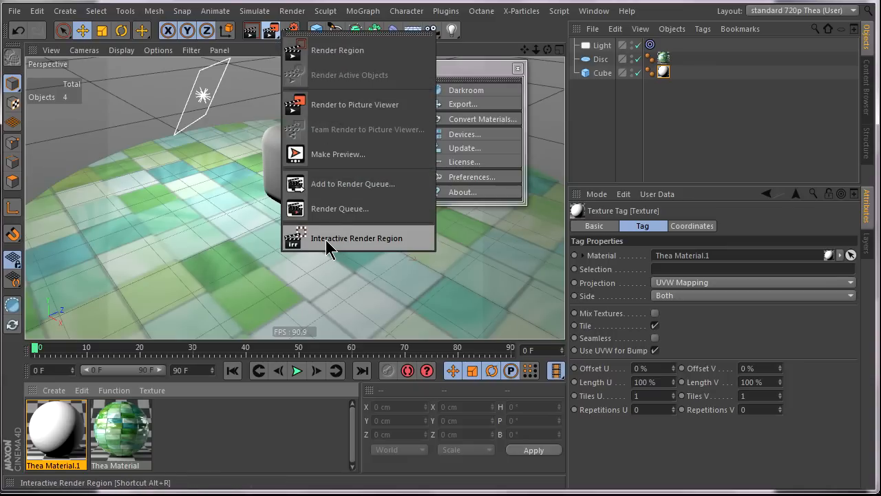
click(357, 238)
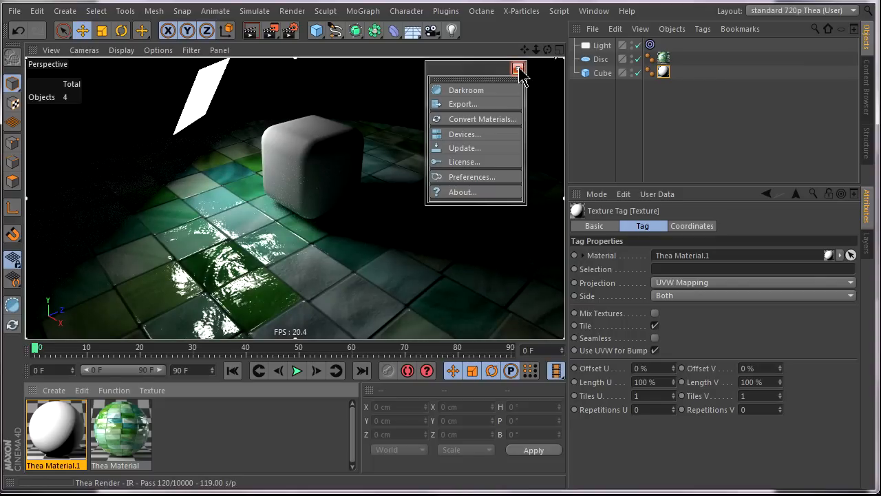
mouse_move(518, 68)
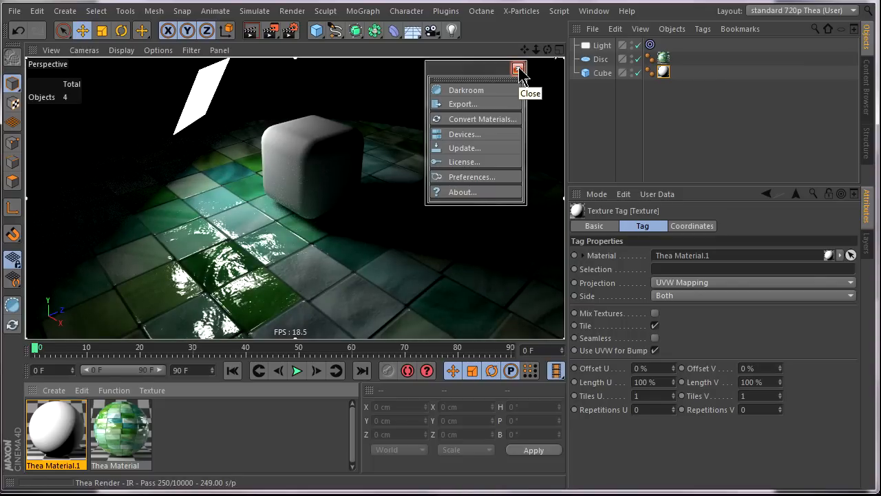
click(518, 67)
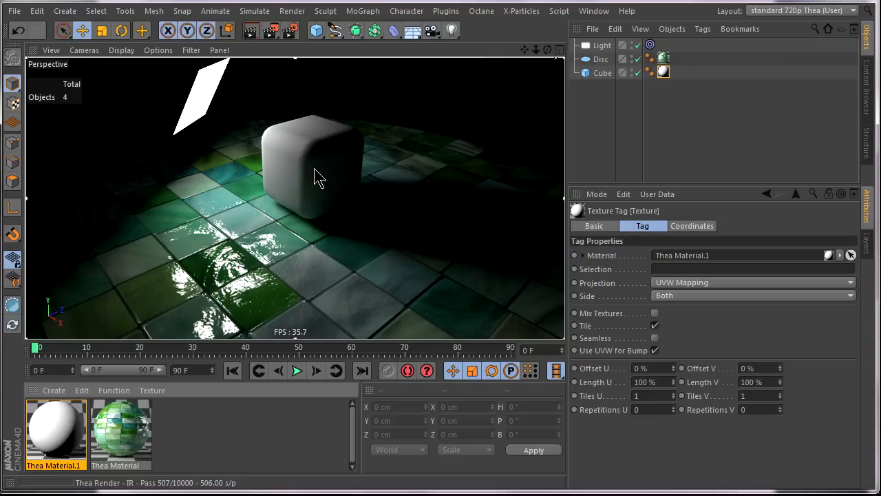
click(314, 166)
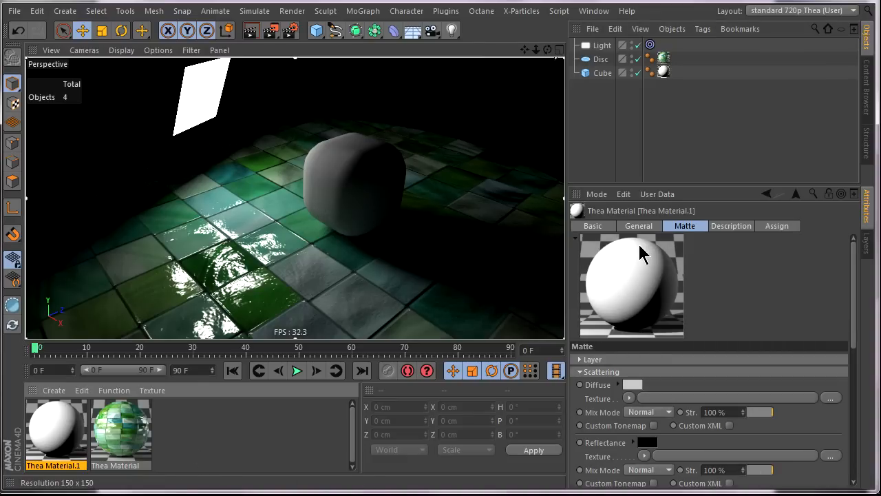
mouse_move(661, 232)
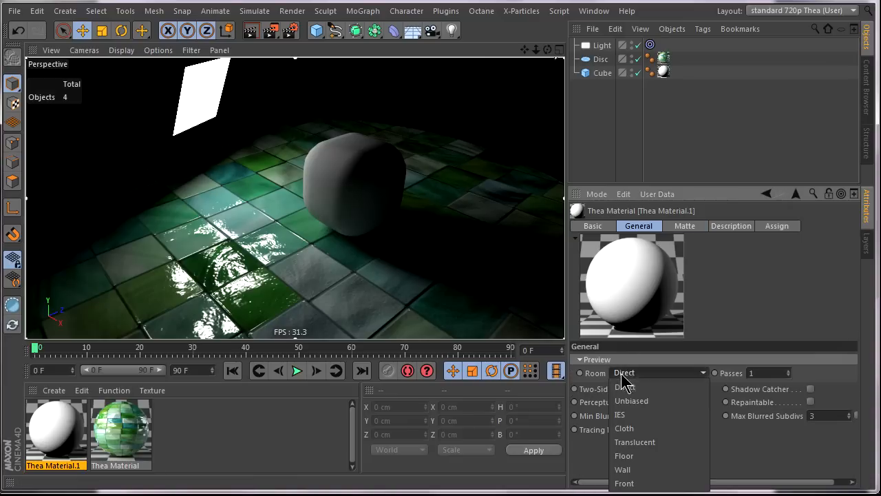
Switch the cube material's basic layer from Matte to Glossy and show the Glossy settings
click(630, 401)
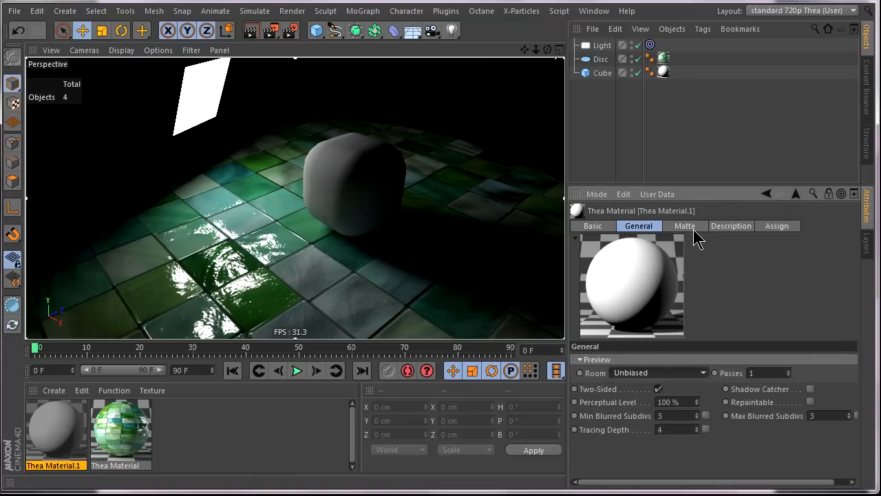
click(592, 225)
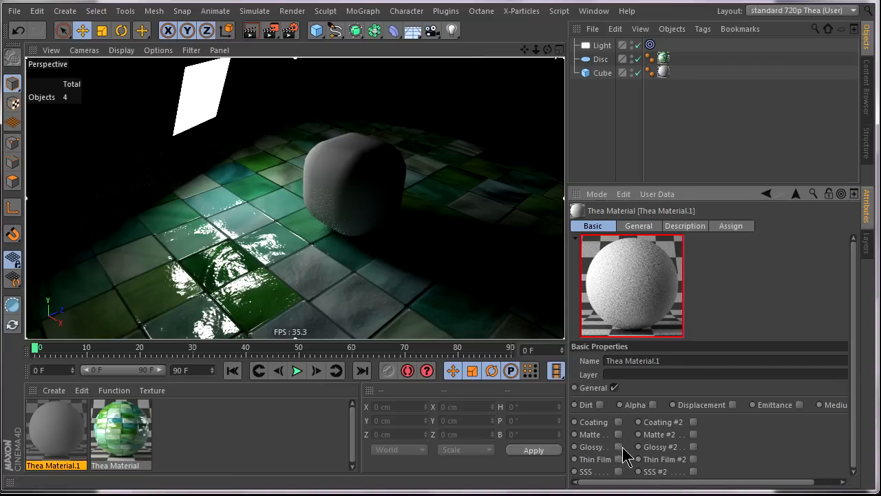
click(685, 226)
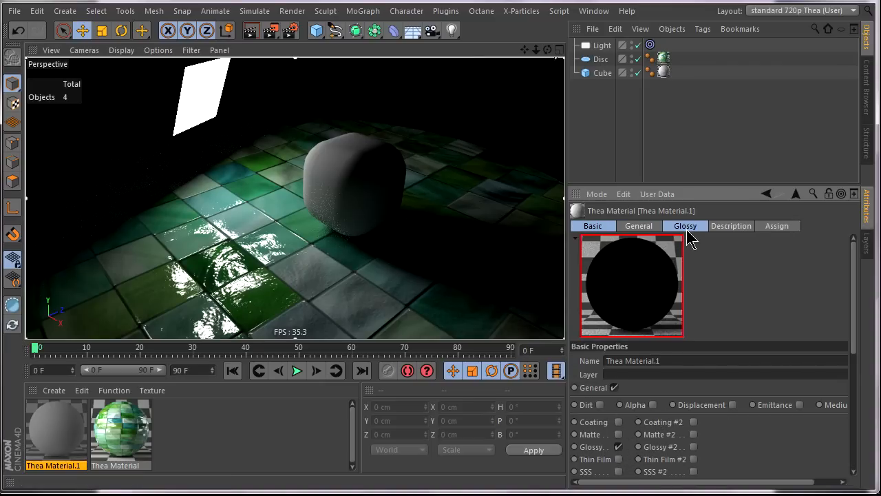
click(686, 226)
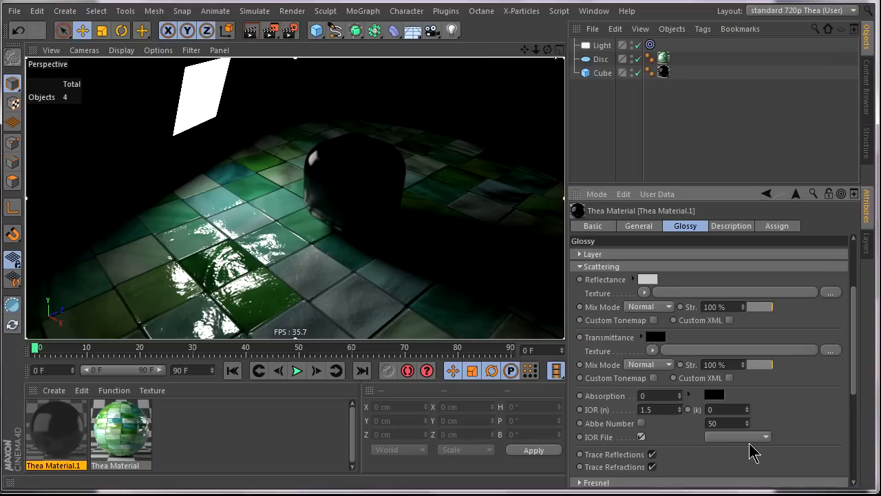
Try the measured Au.ior file on the glossy layer
click(765, 436)
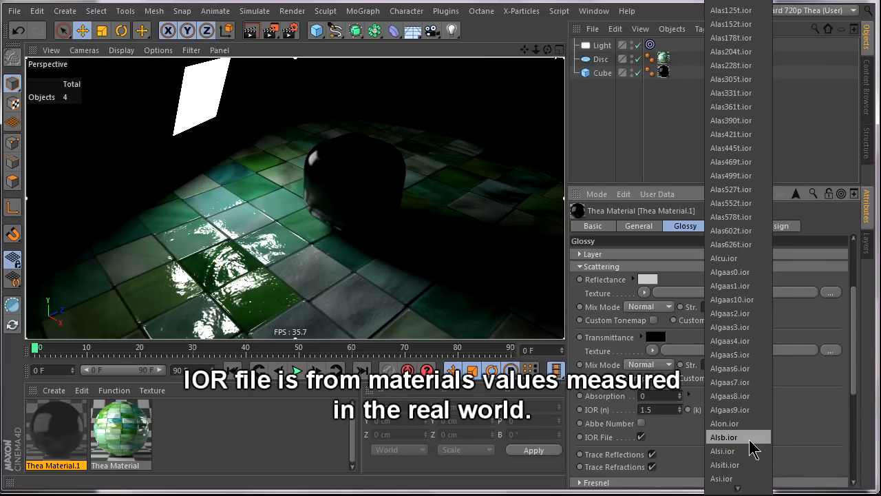
scroll(down, 3)
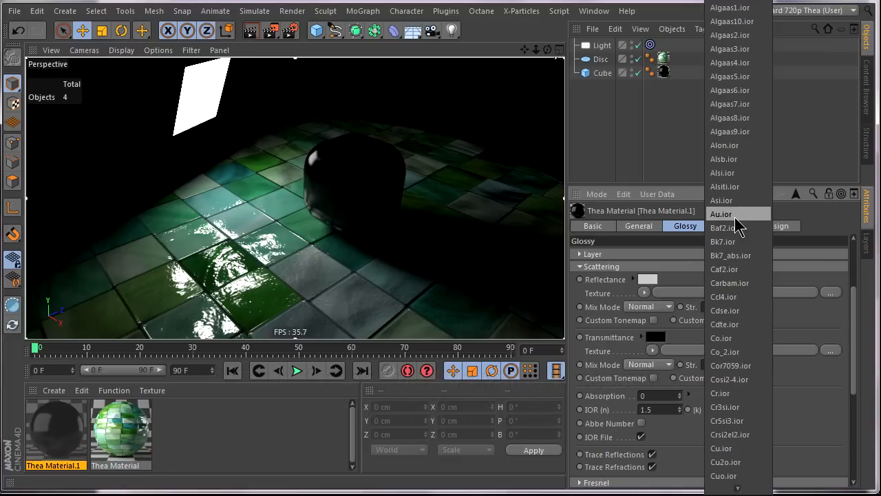
click(722, 214)
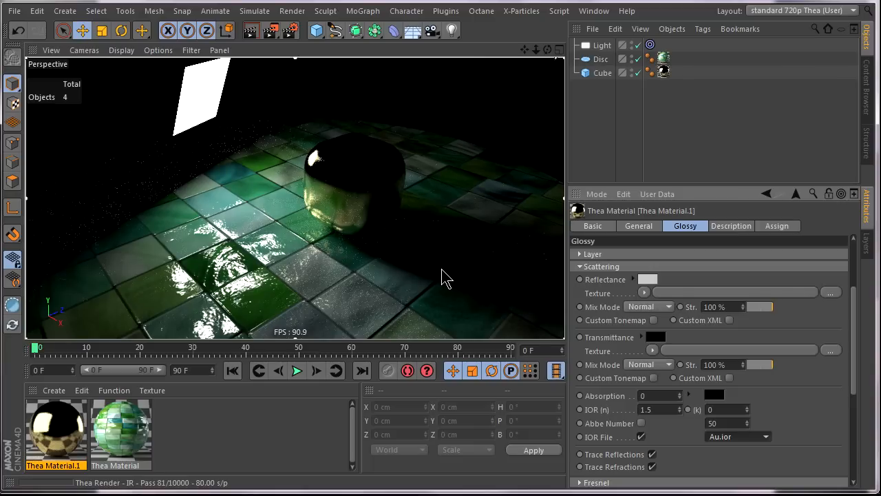
mouse_move(388, 227)
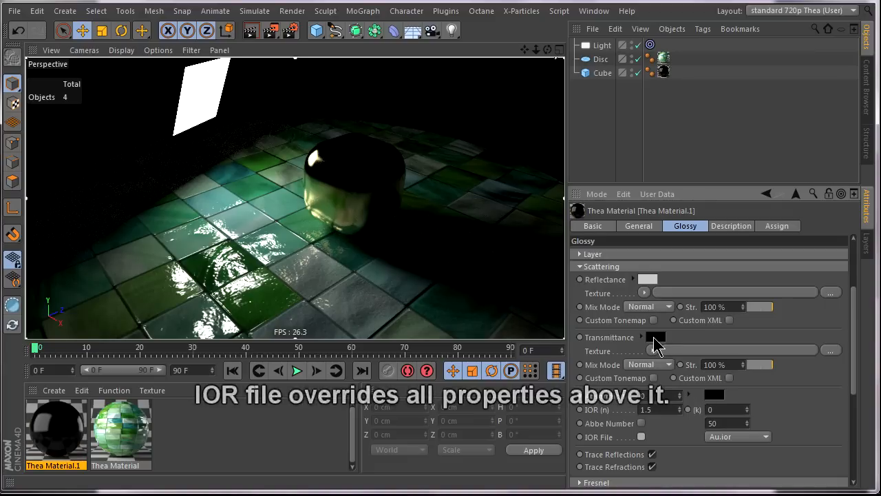
Set Transmittance colour to white and adjust the Reflectance colour
click(655, 337)
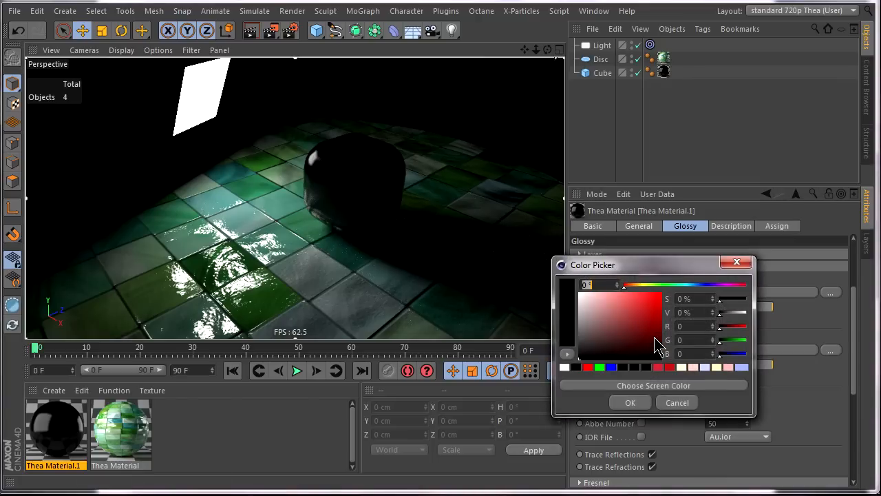
click(567, 284)
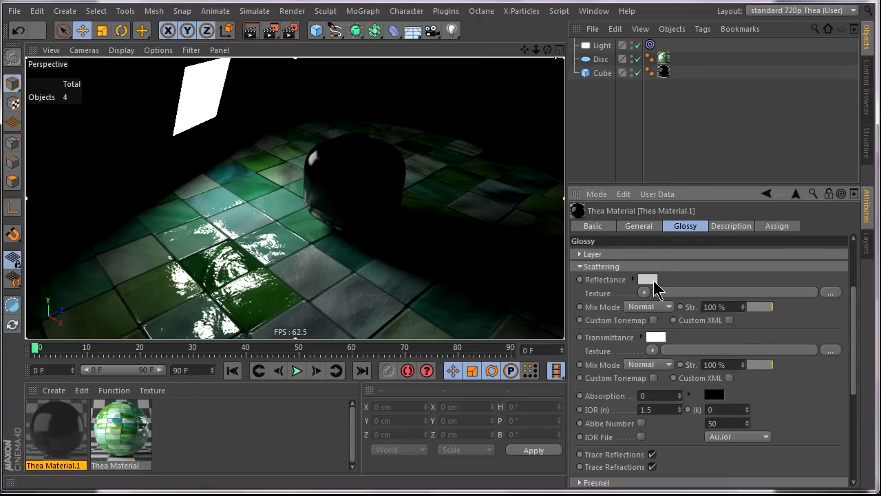
click(647, 278)
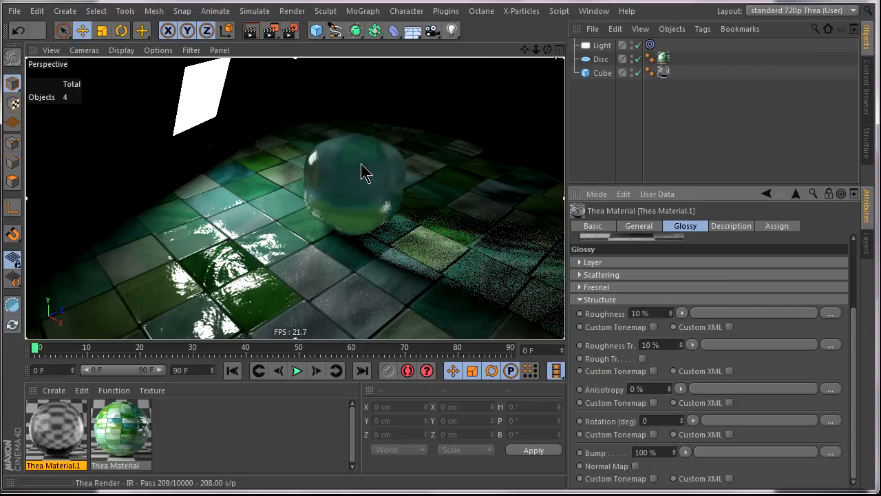
mouse_move(351, 195)
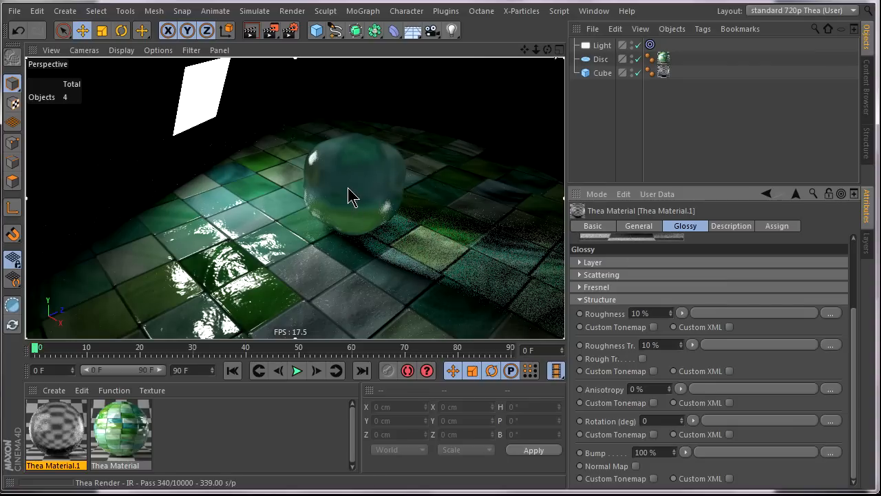
mouse_move(479, 273)
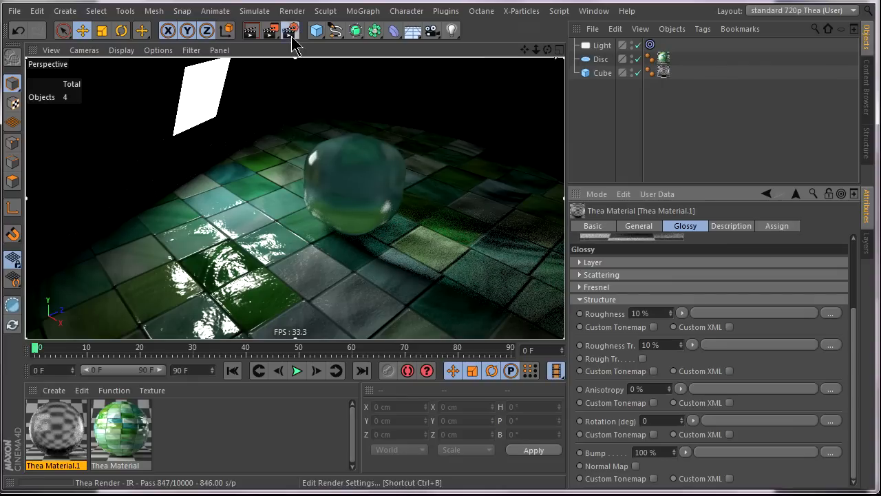
Set Thea's Tracing Depth to 12 in Edit Render Settings for clearer glass refraction
click(291, 30)
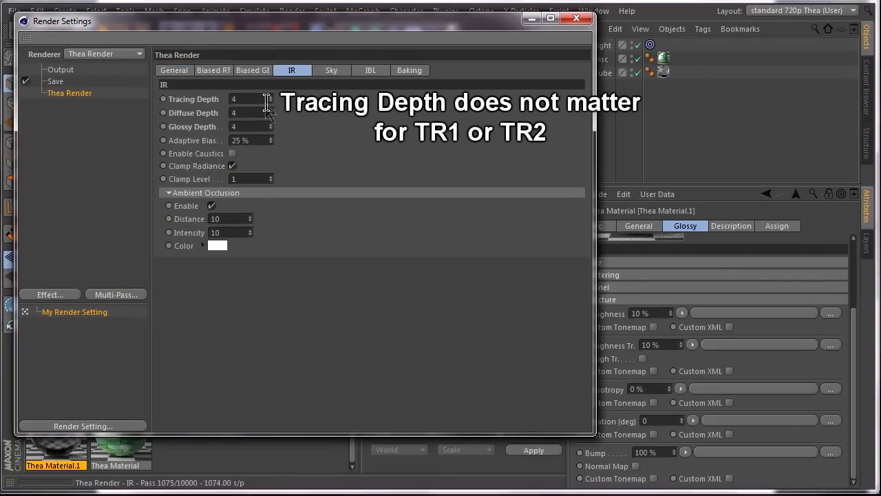
click(270, 97)
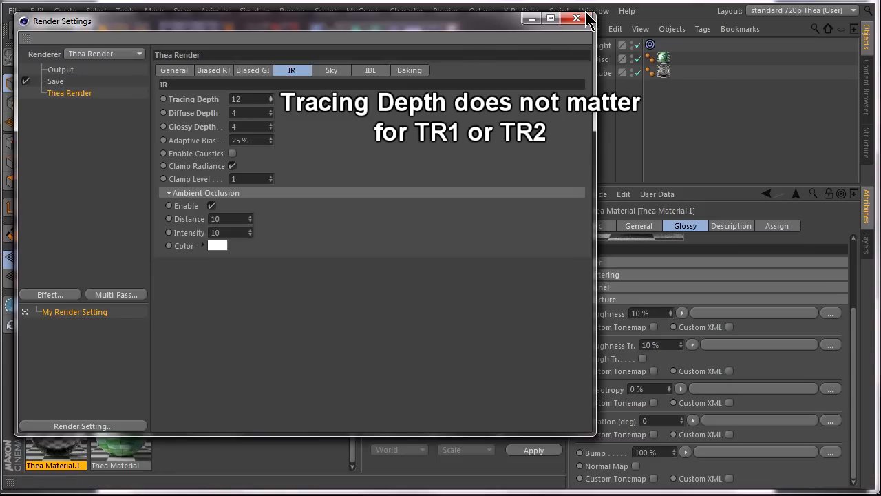
click(575, 18)
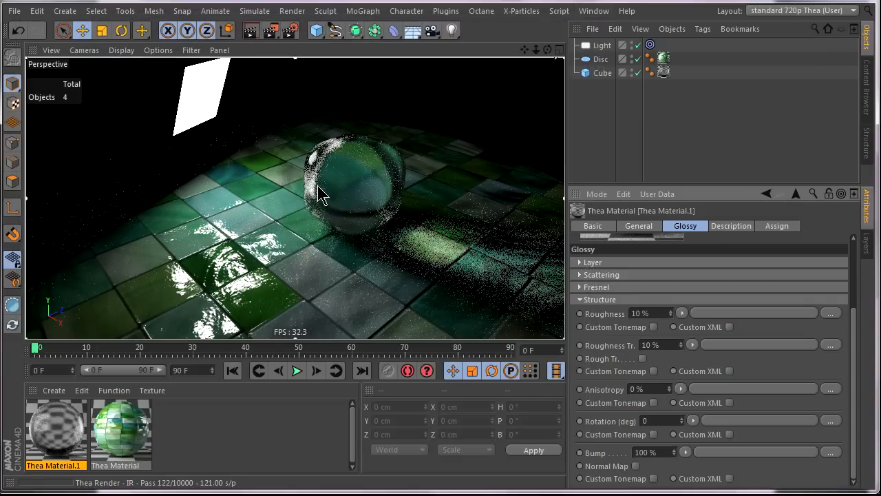
mouse_move(358, 154)
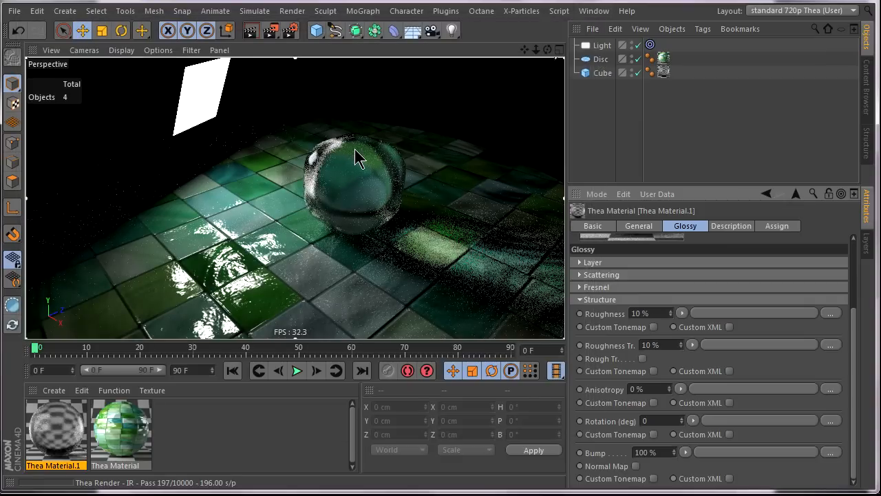
mouse_move(377, 233)
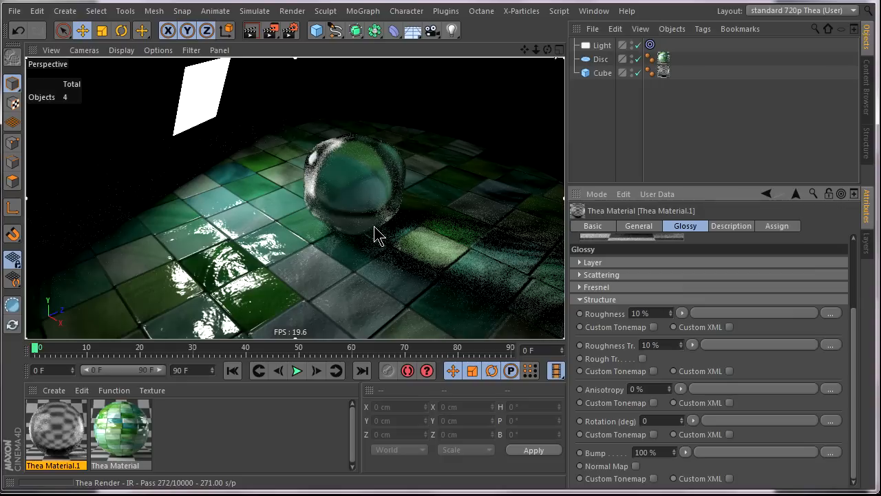
mouse_move(496, 282)
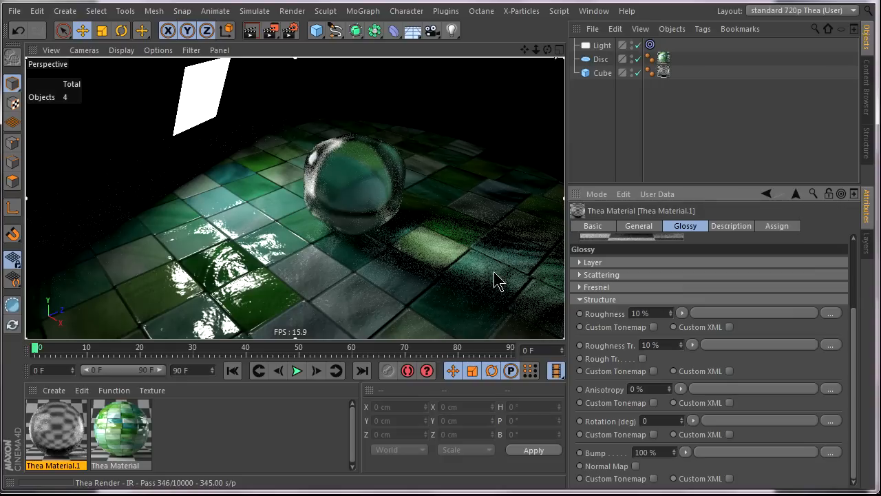
mouse_move(427, 279)
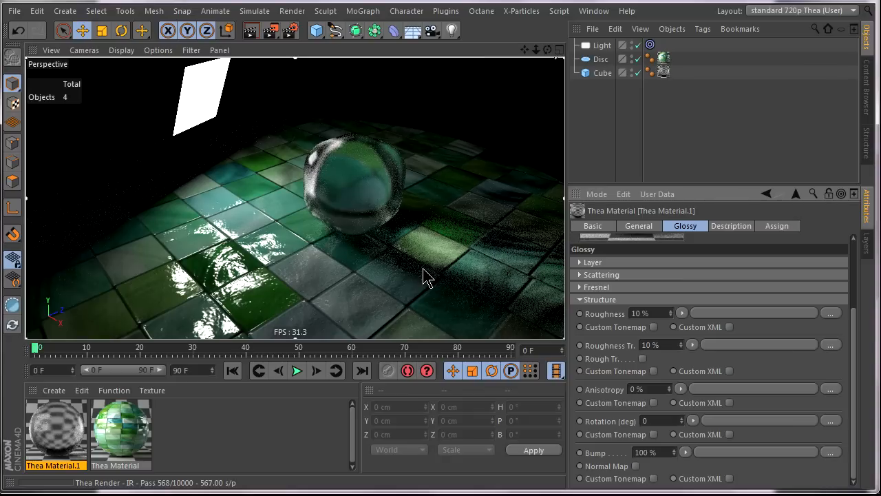
Make the scene light an Infinite type with Area shadows in its General settings
click(603, 44)
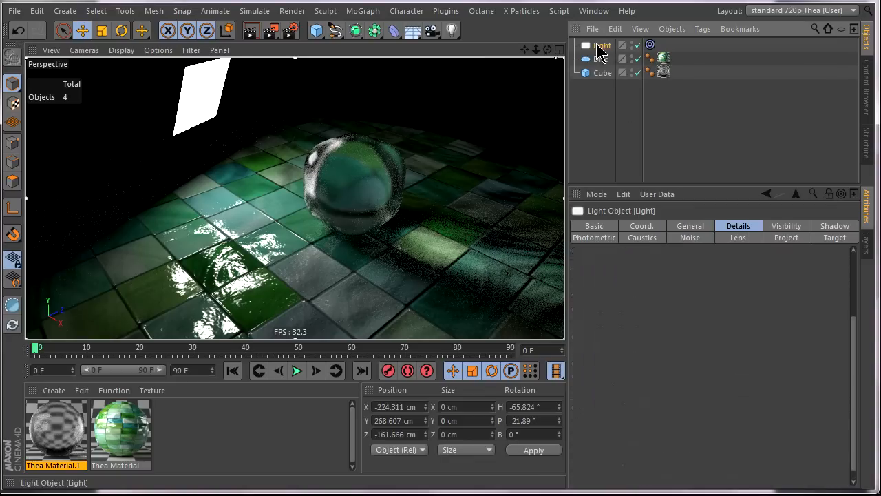
click(689, 226)
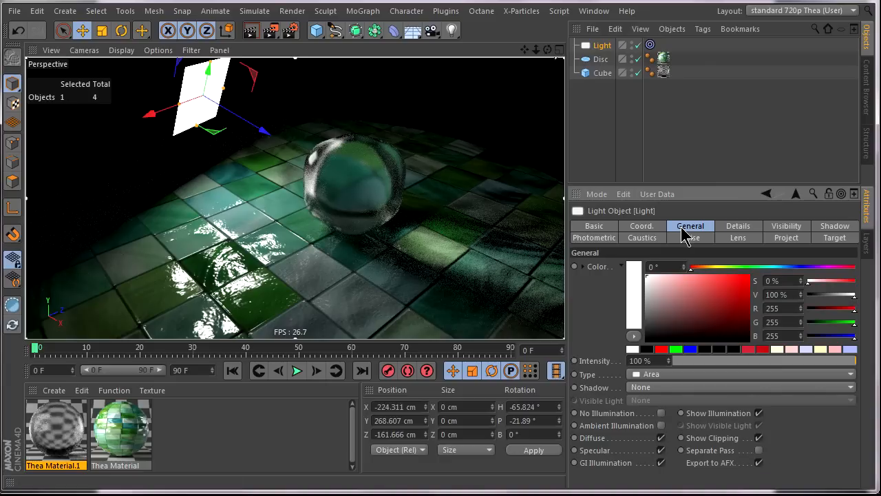
click(740, 375)
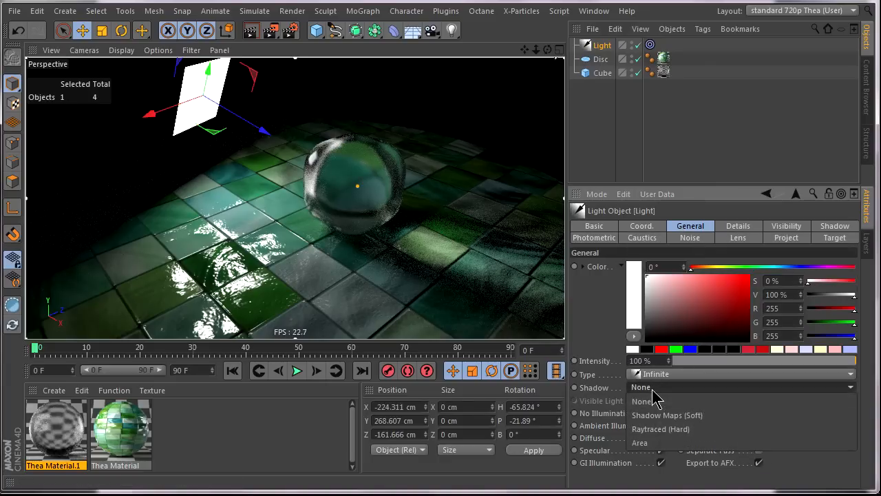
click(639, 443)
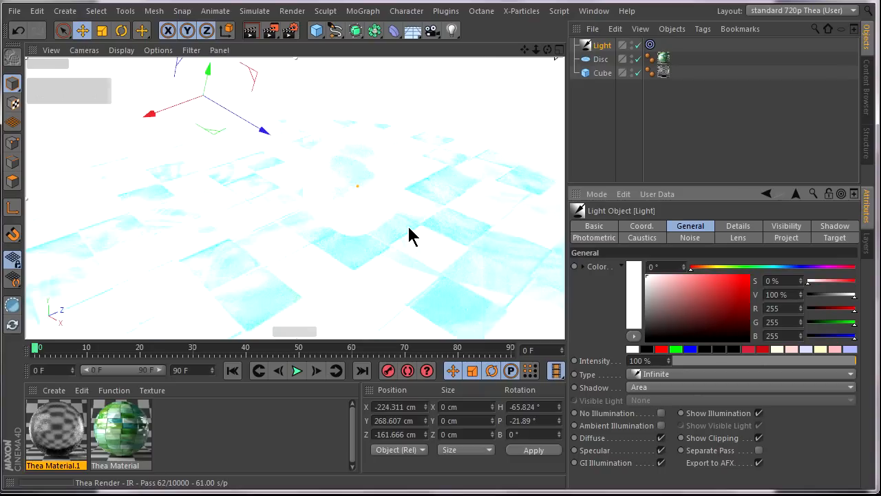
mouse_move(411, 99)
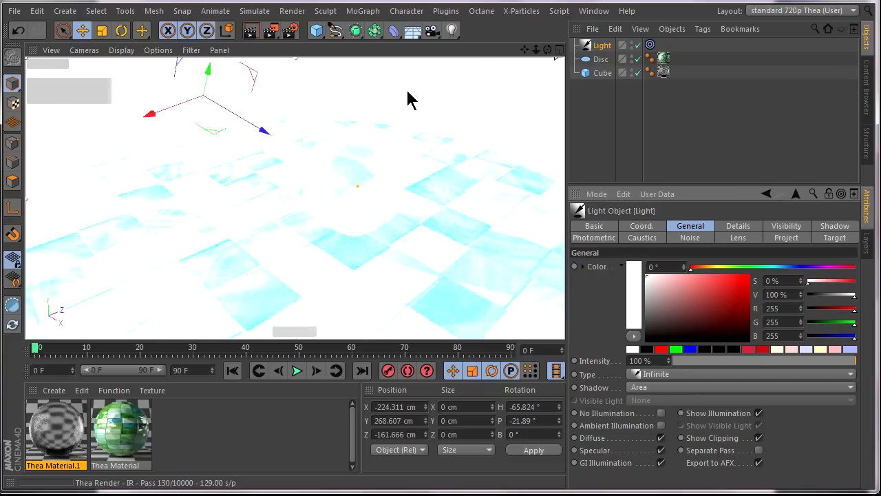
mouse_move(431, 30)
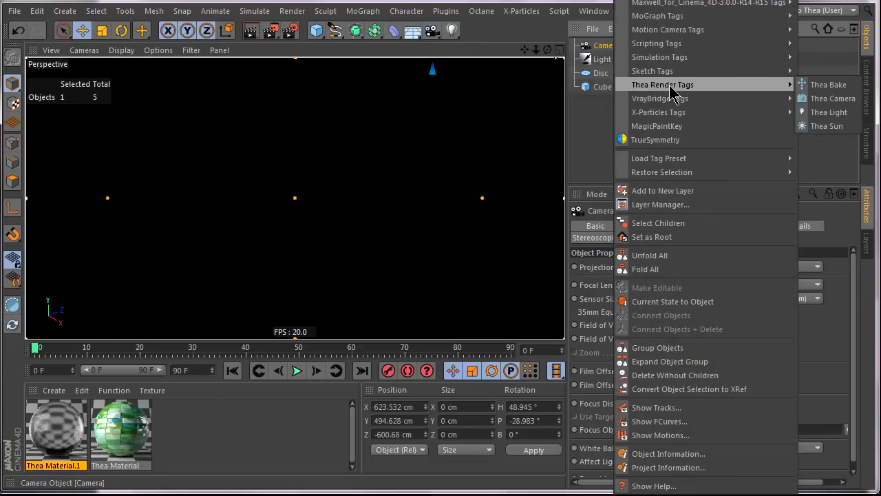
Add a Thea Camera tag and set display exposure to ISO 101, shutter speed 850.1
click(831, 98)
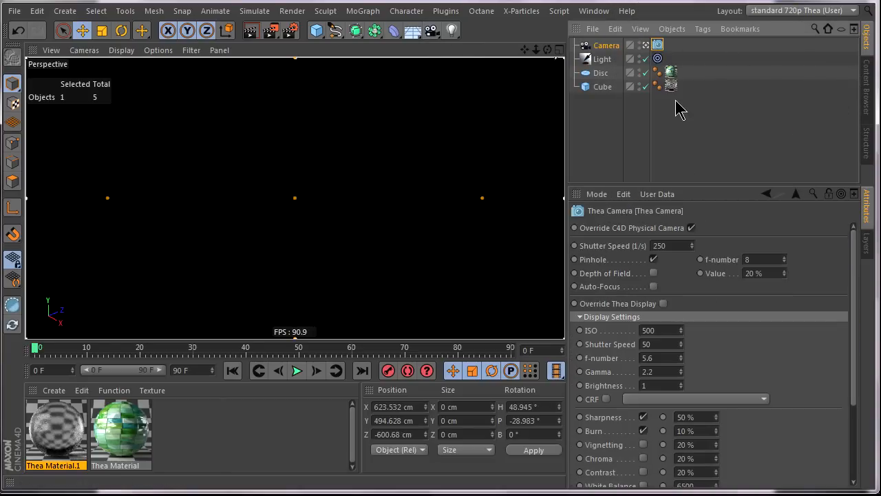
click(664, 303)
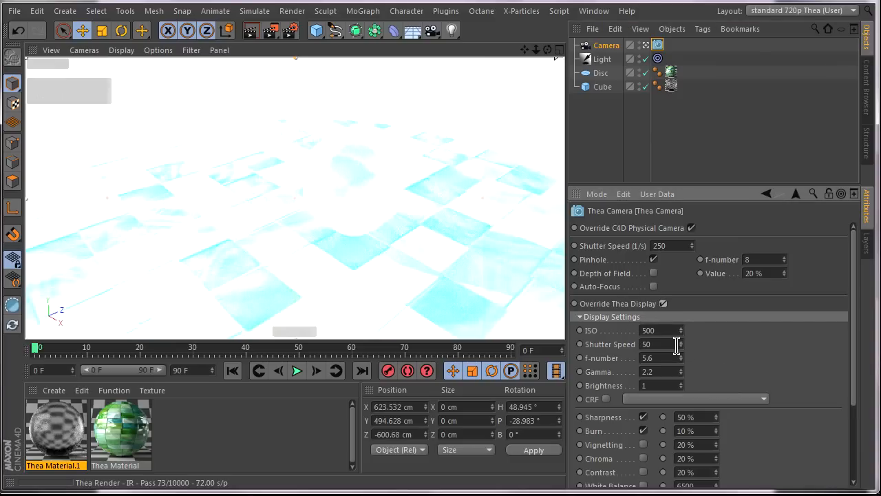
mouse_move(682, 355)
text(0.1)
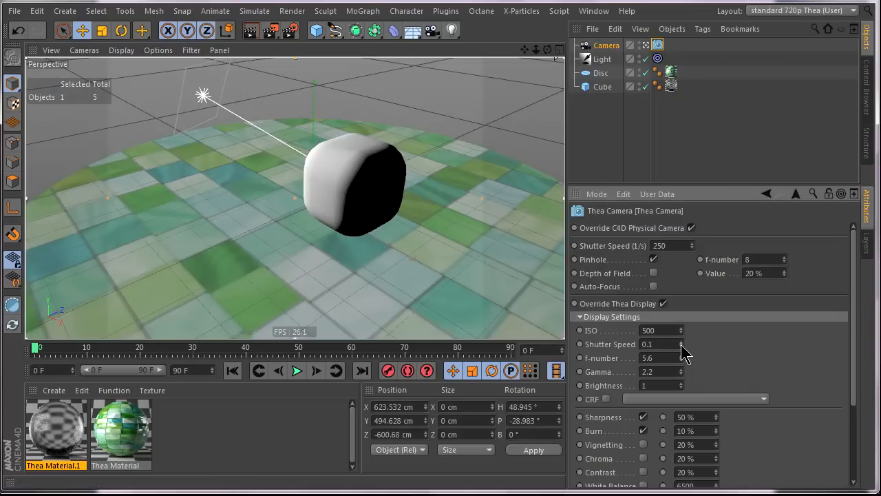
drag(658, 344, 681, 344)
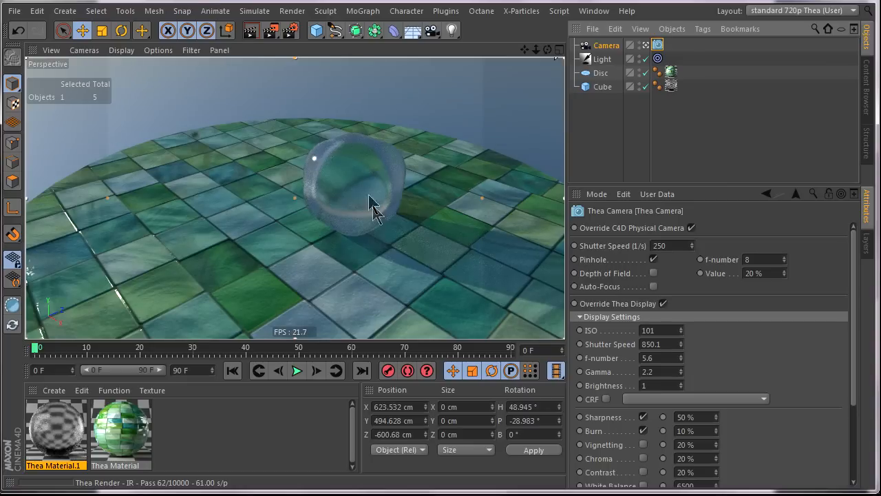
mouse_move(454, 268)
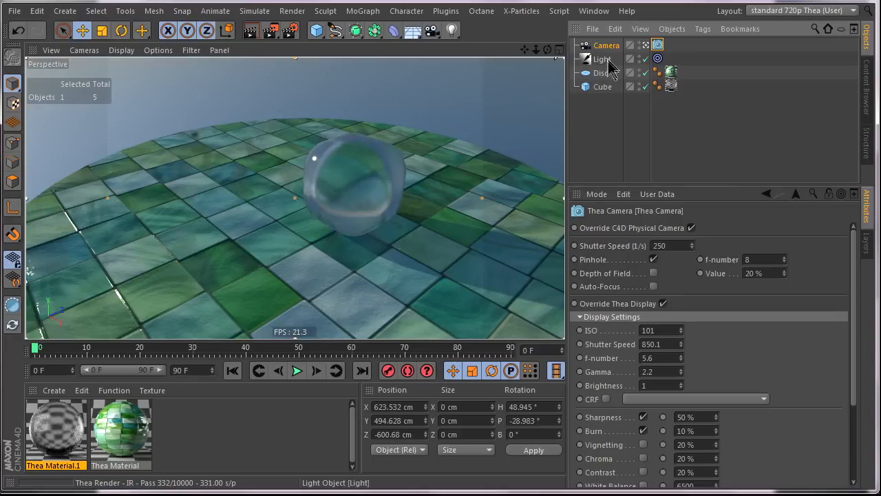
Select the sun light and tilt it higher so tile reflections brighten
click(603, 59)
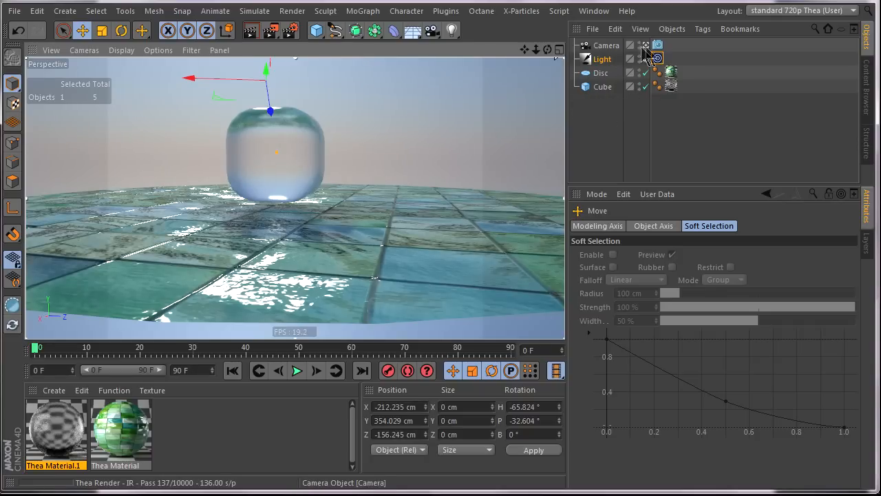
Enable Glare with the Radial pattern on the Thea Camera tag
click(606, 44)
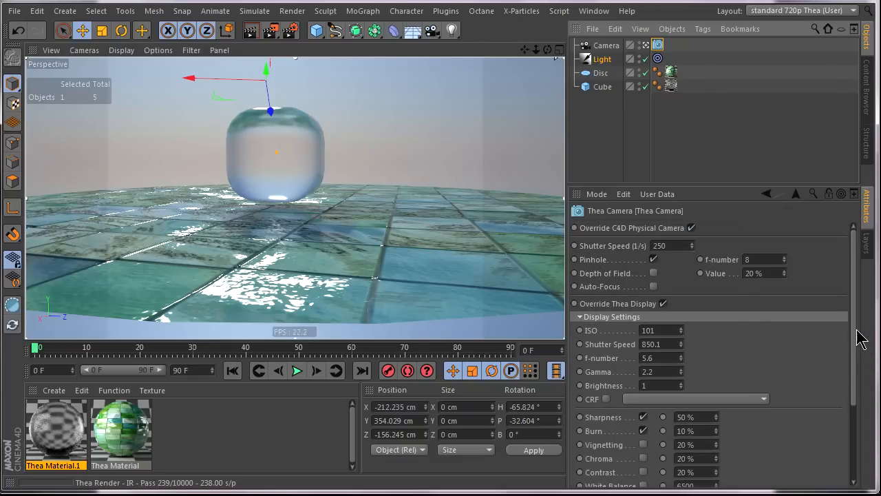
scroll(down, 3)
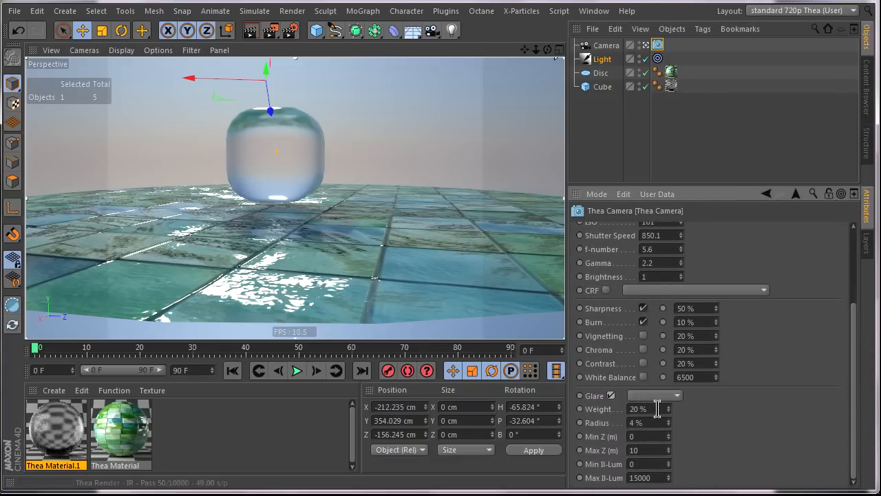
click(677, 395)
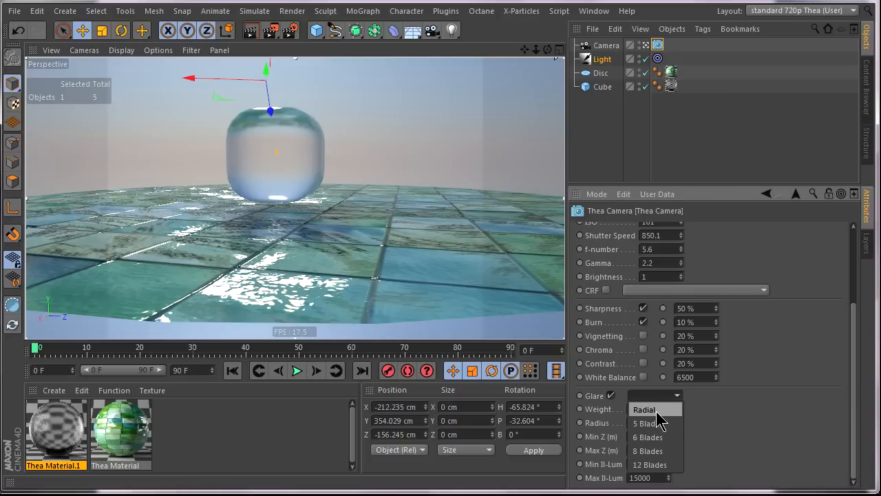
click(643, 409)
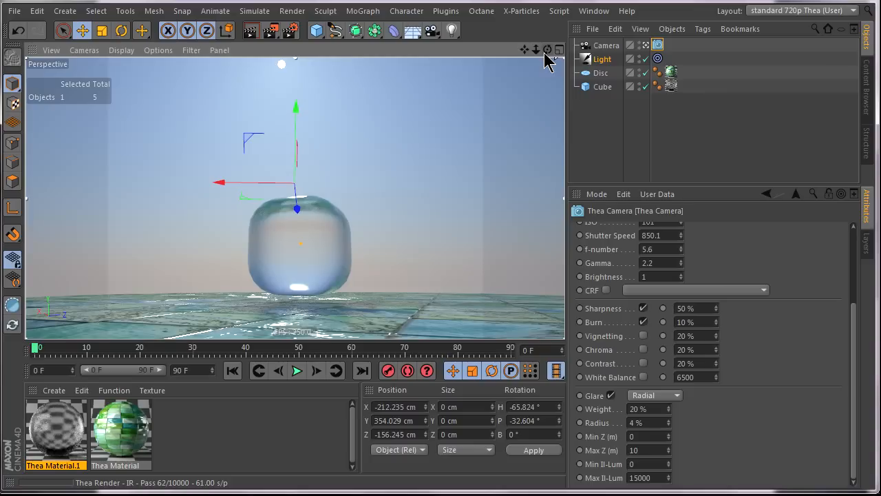
mouse_move(398, 88)
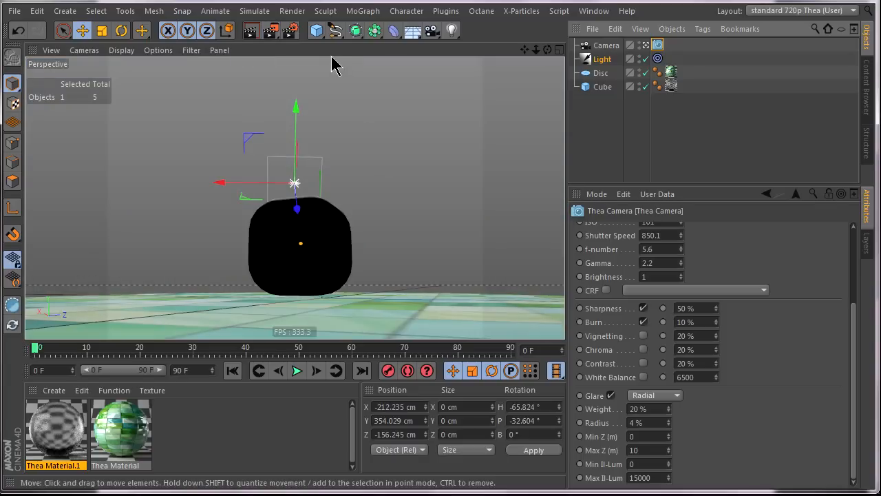
mouse_move(273, 30)
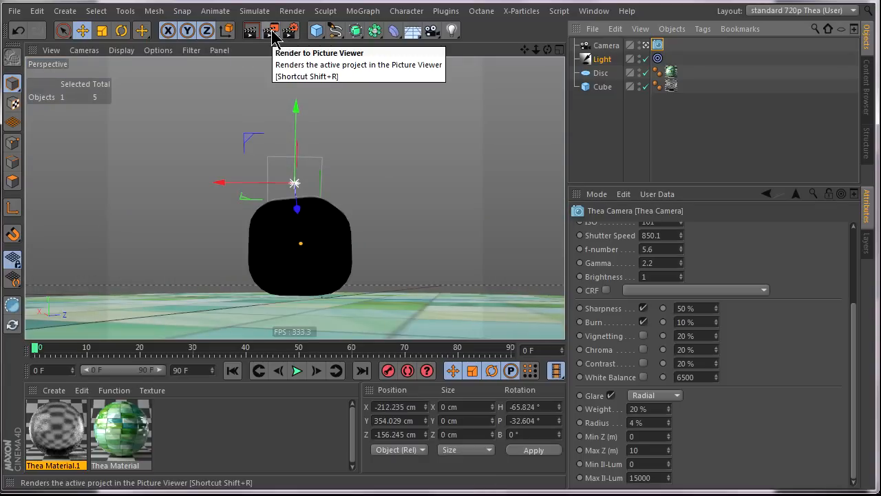
Render to Picture Viewer, stop the external renderer with Yes, and close the viewer
click(274, 31)
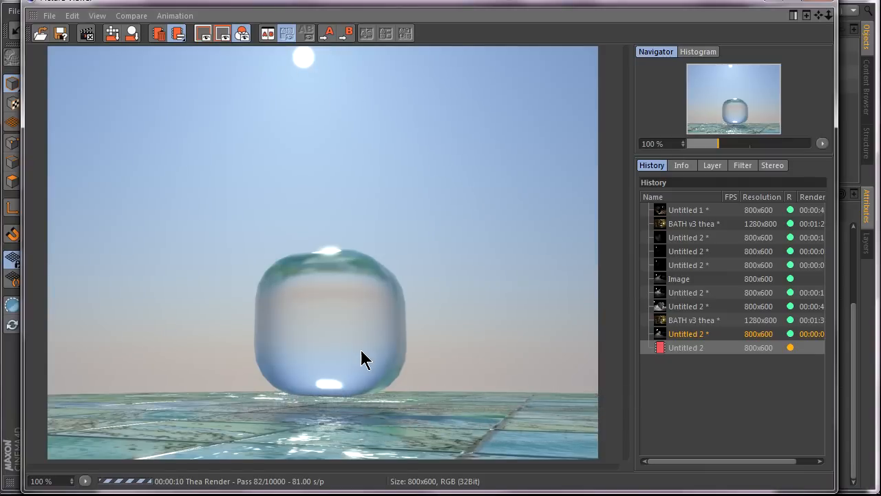
click(85, 33)
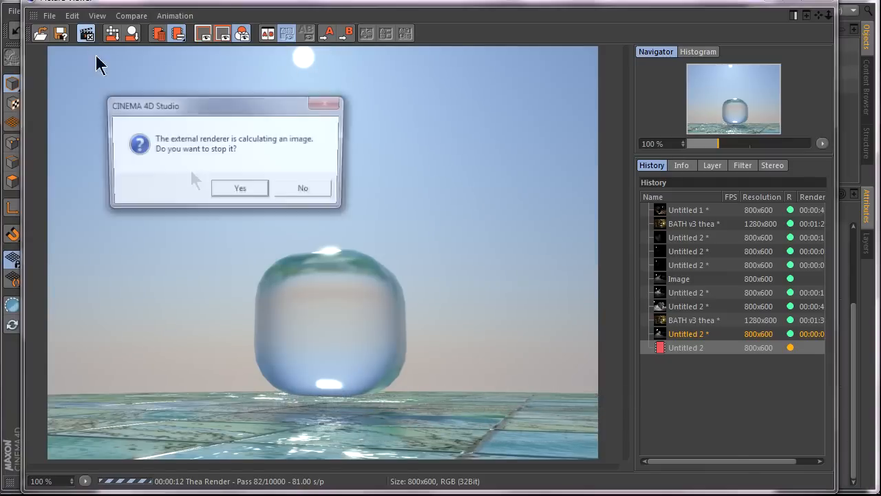
click(303, 187)
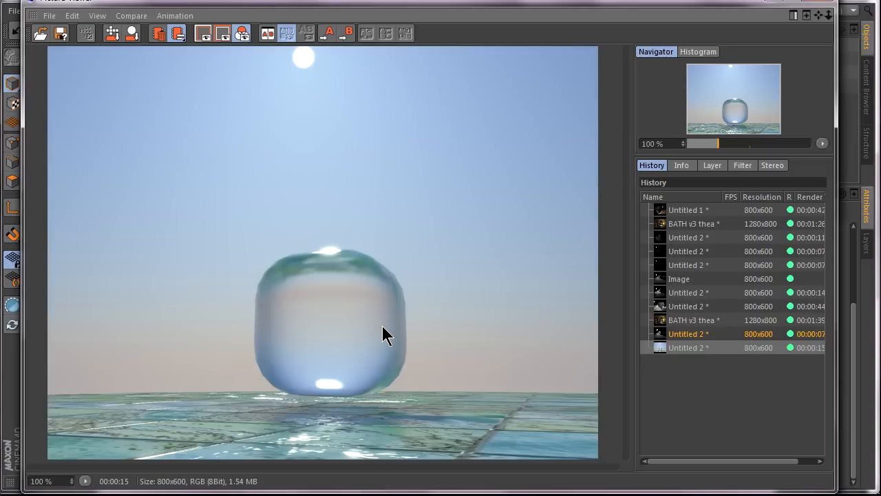
mouse_move(344, 251)
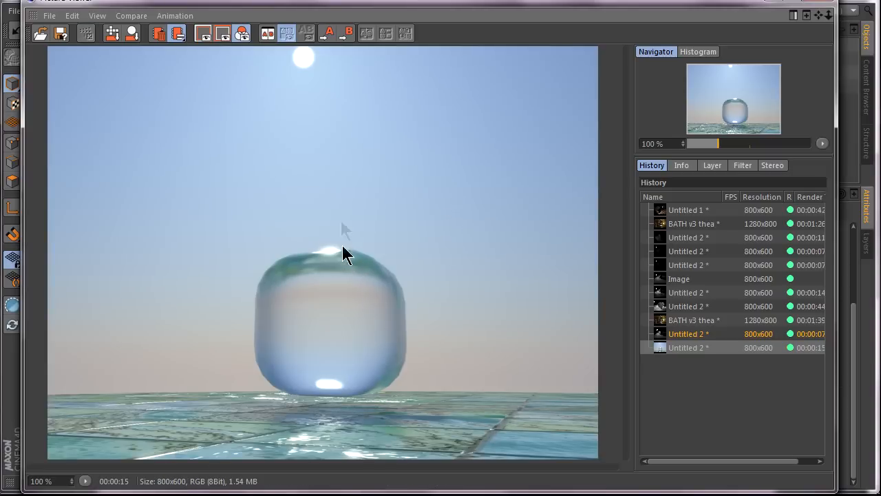
mouse_move(471, 379)
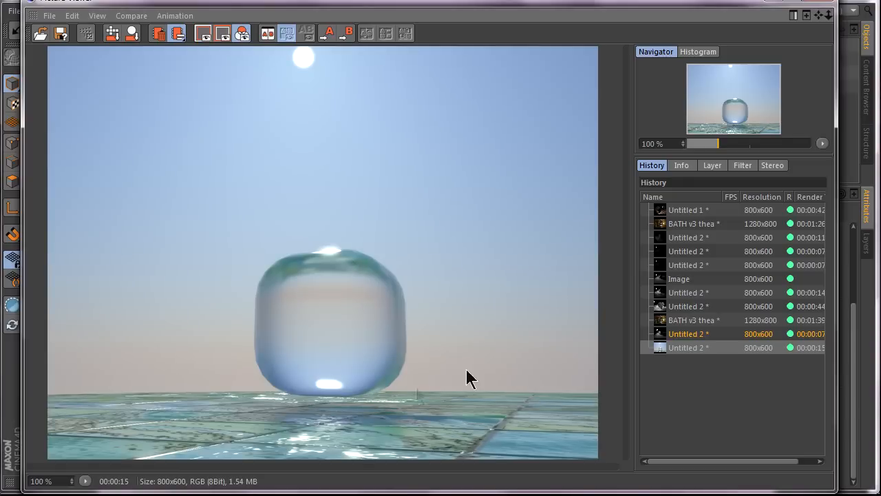
mouse_move(819, 14)
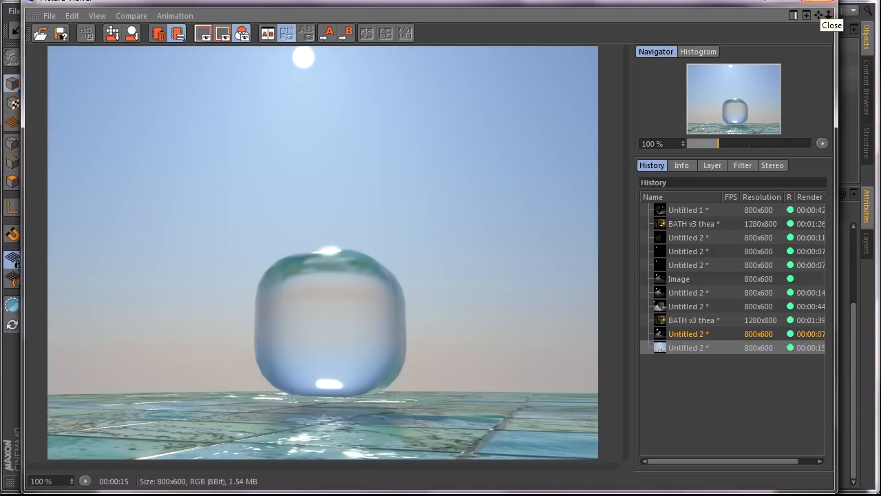
click(832, 25)
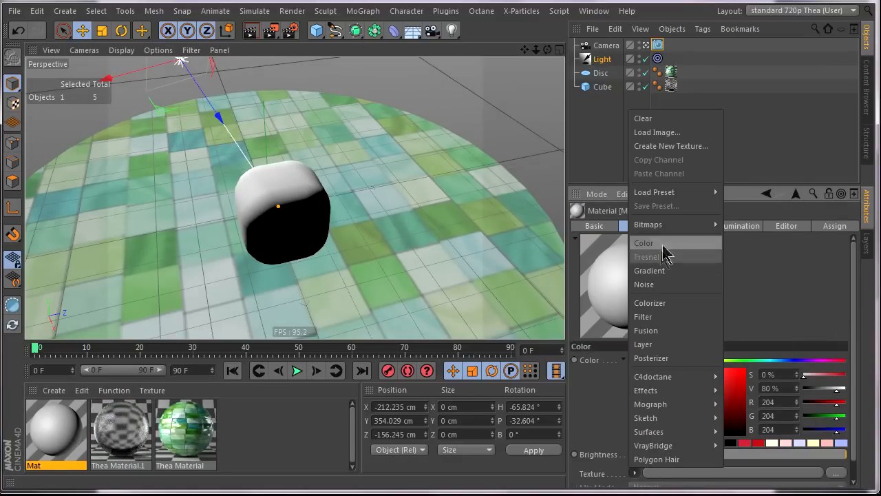
Set the new material's Color texture to Surfaces > Galaxy on the disc and start rendering
click(648, 432)
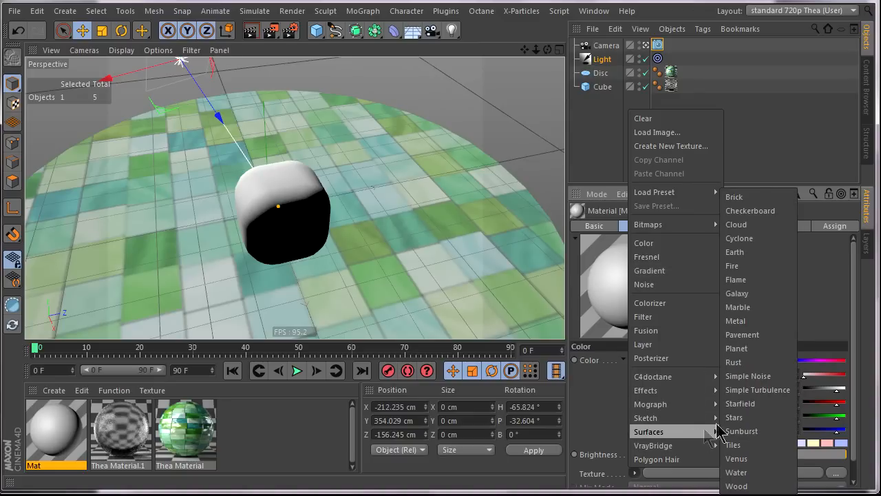
mouse_move(757, 306)
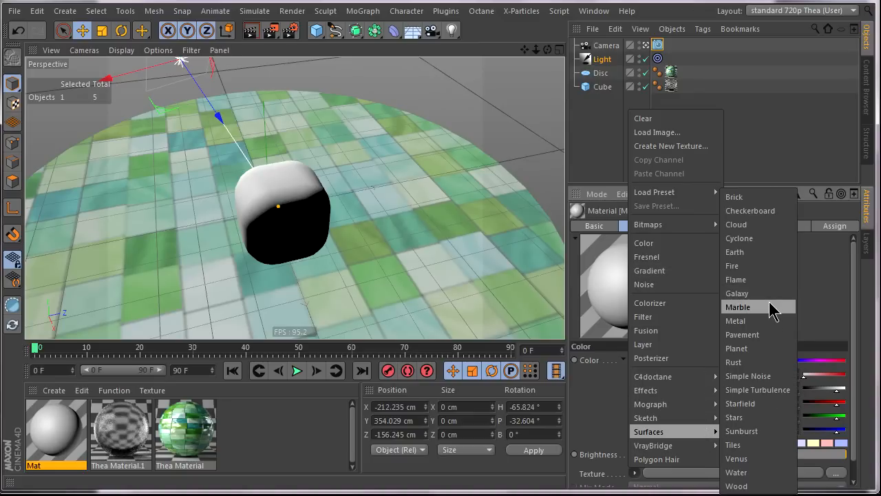
mouse_move(757, 293)
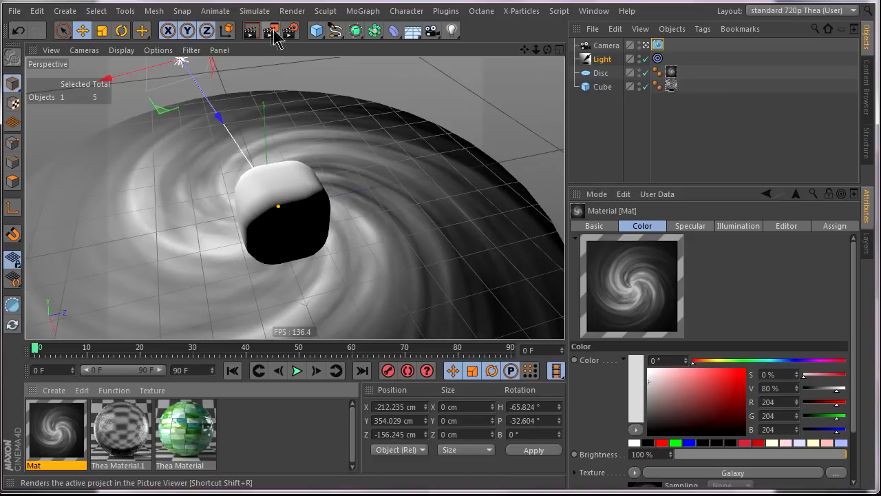
click(272, 30)
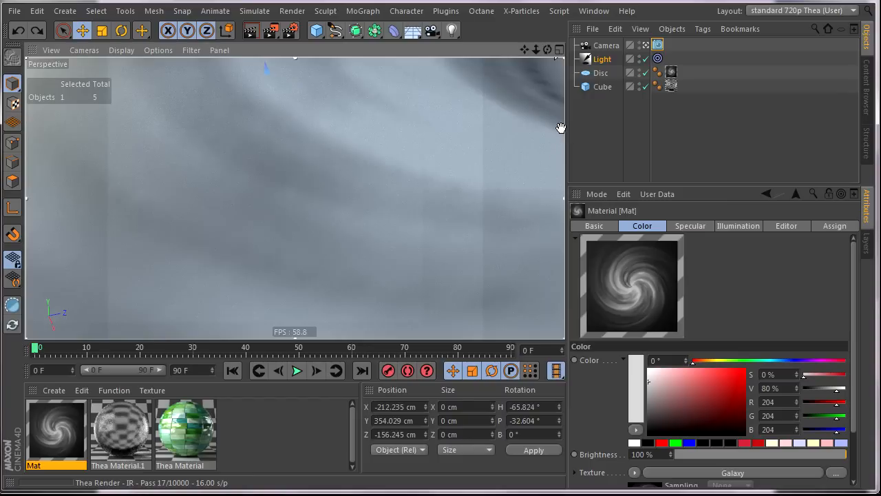
Attach a Thea Bake tag to the Disc via Thea Render Tags
click(600, 72)
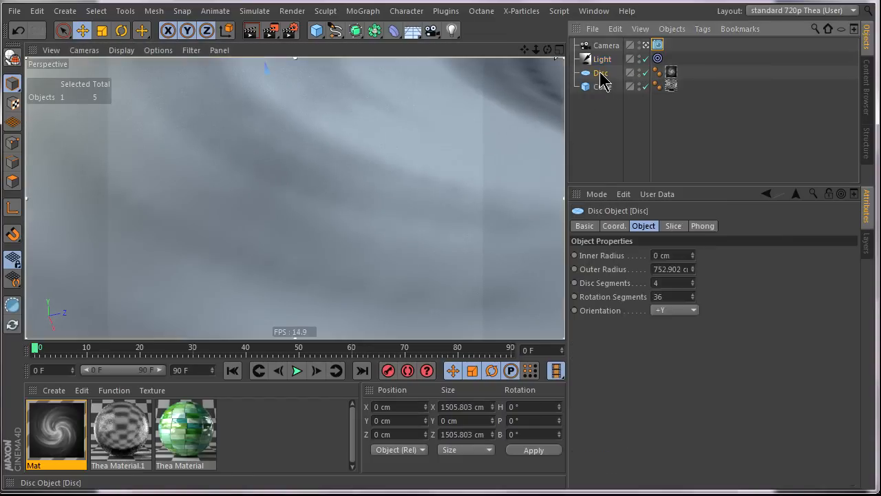
right_click(601, 73)
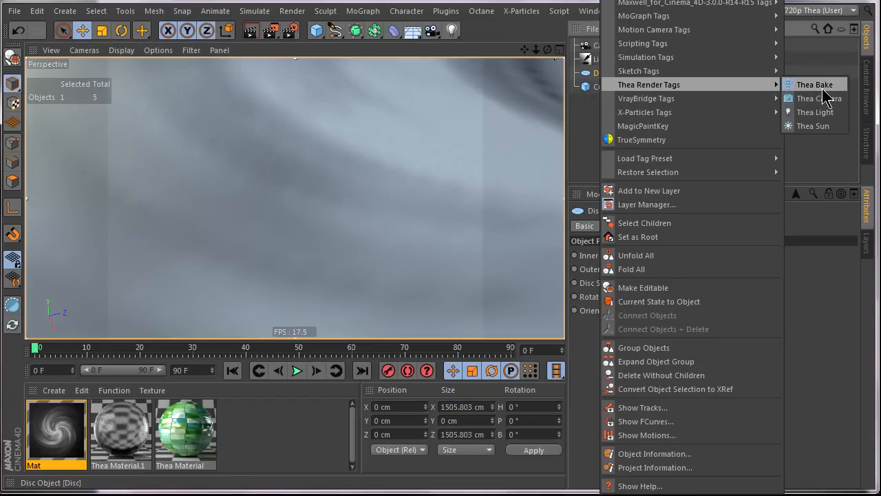
click(816, 84)
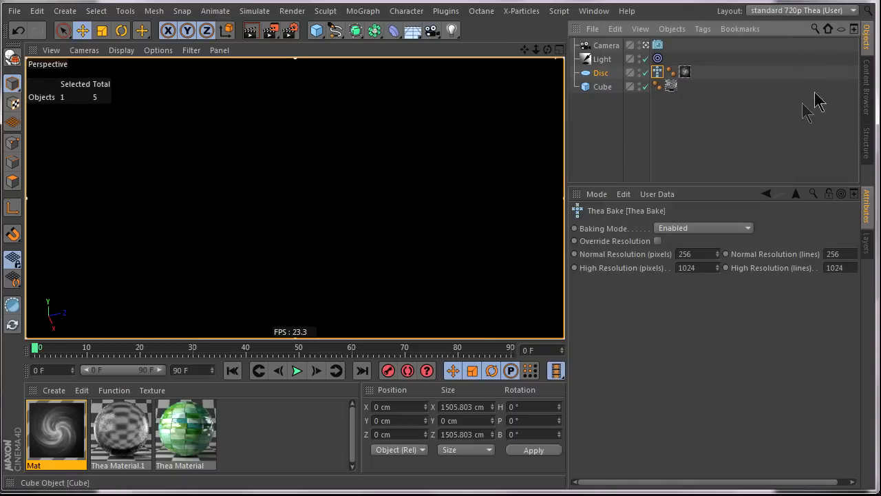